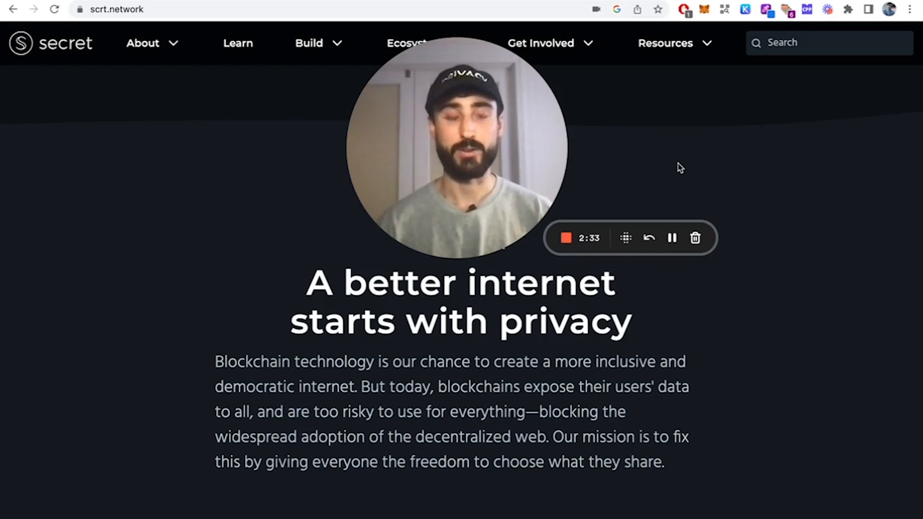
mouse_move(739, 157)
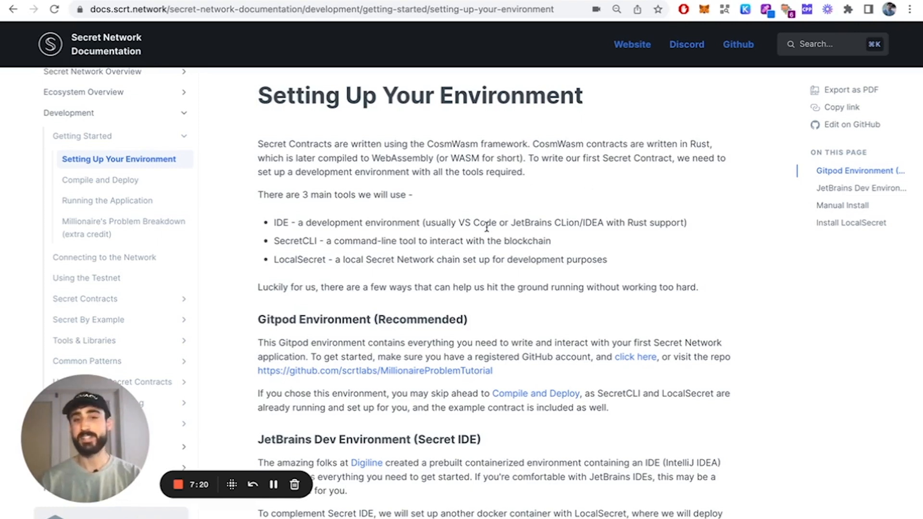
Scroll past Gitpod and JetBrains to the Manual Install macOS steps for git and make
scroll(down, 3)
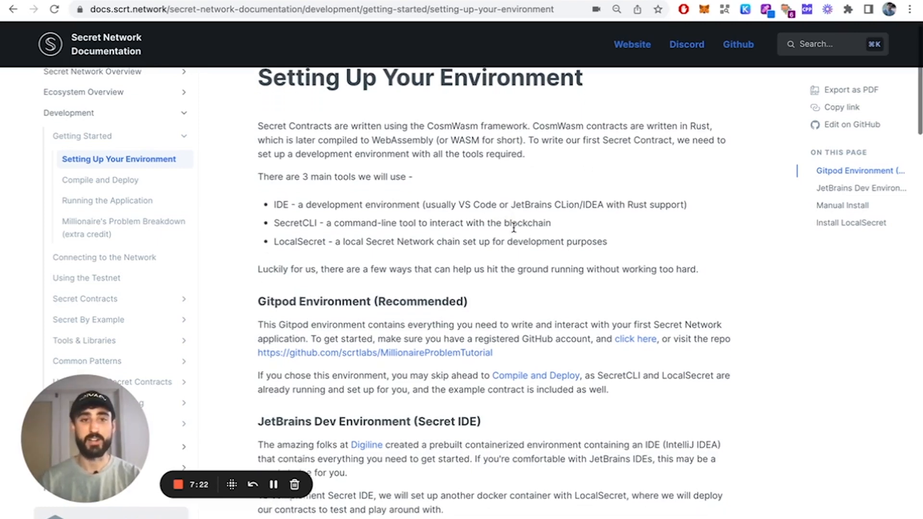
scroll(down, 3)
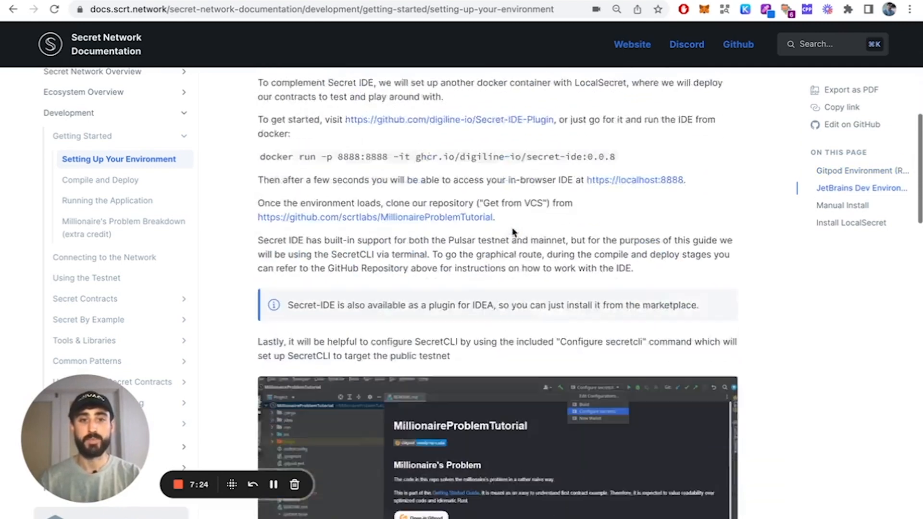
scroll(down, 3)
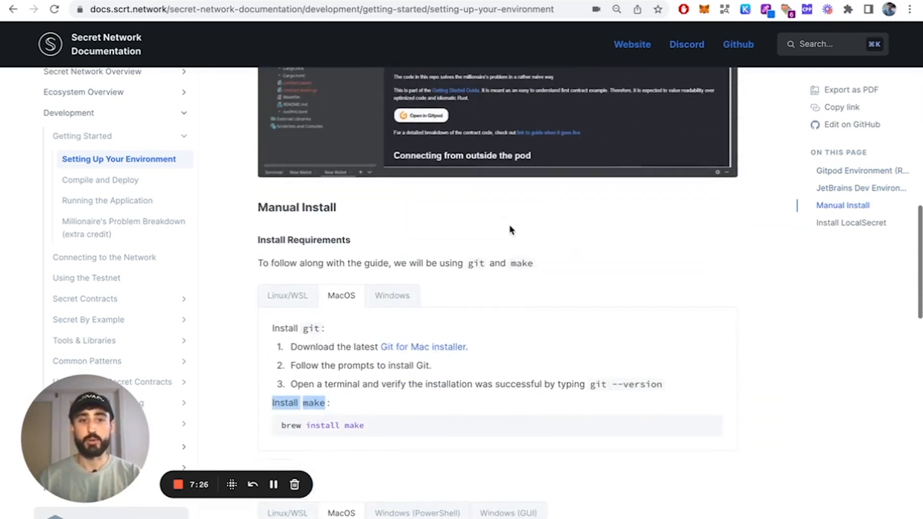
scroll(down, 3)
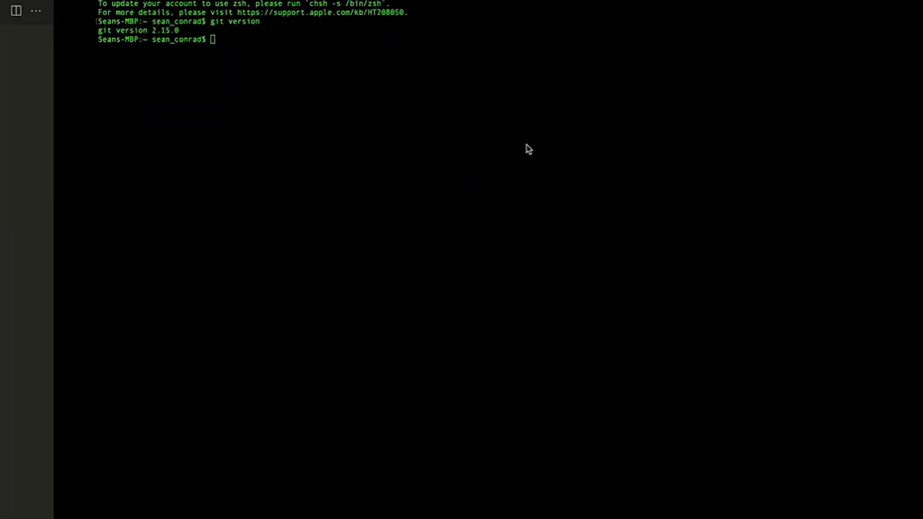
Check the installed git version in Terminal, confirming git 2.15.0
text(git v)
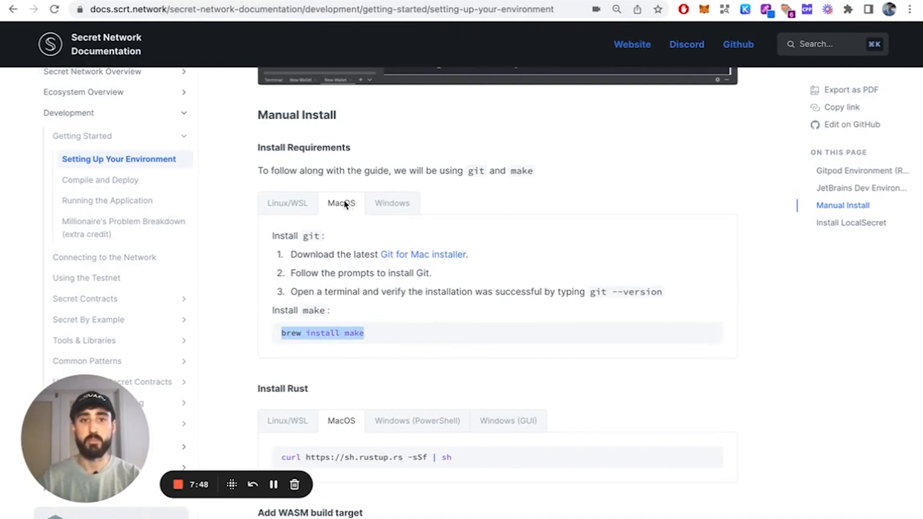
mouse_move(335, 207)
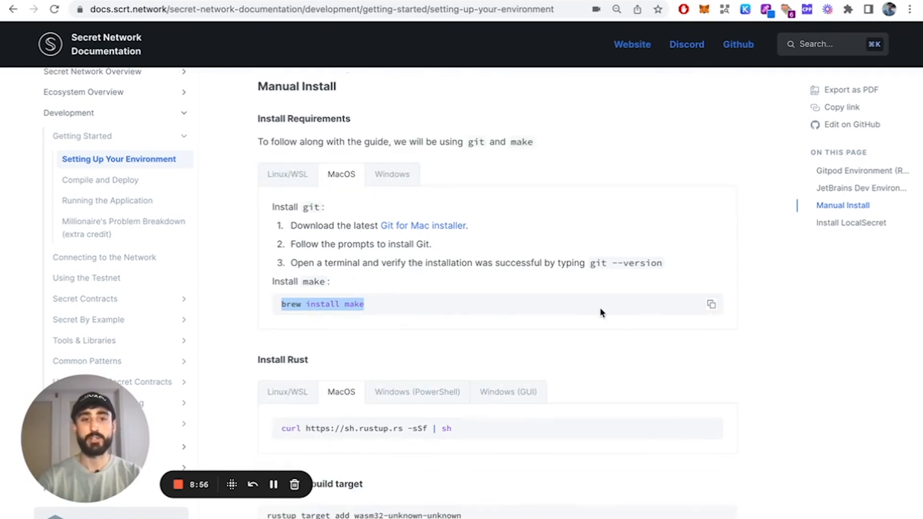
Copy the macOS curl rustup command from the Install Rust section
scroll(down, 3)
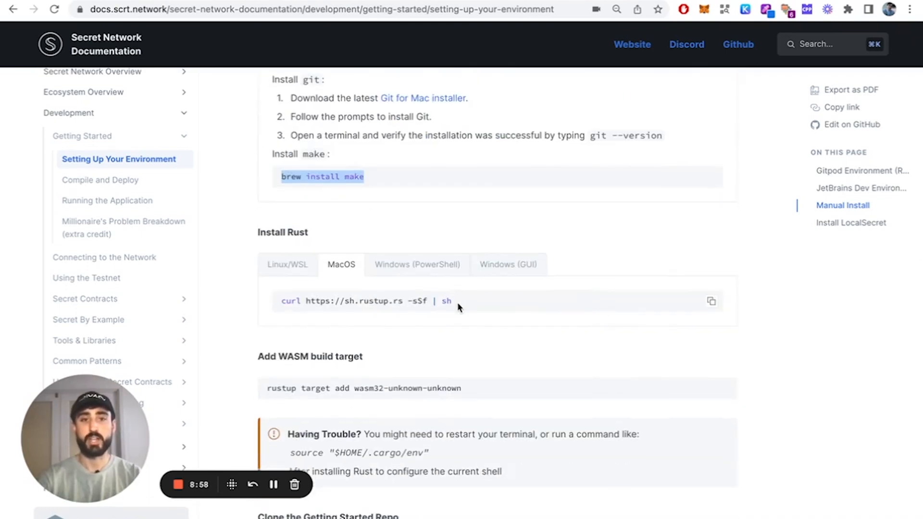
mouse_move(711, 301)
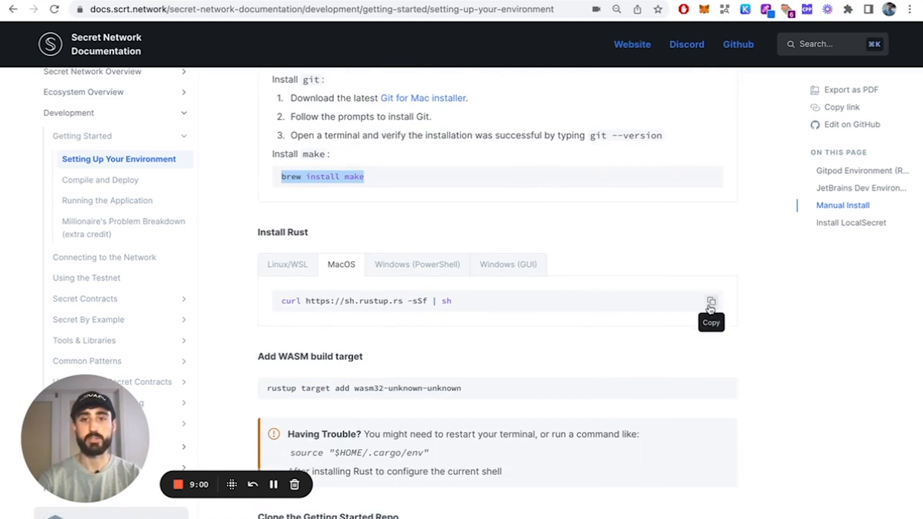
click(710, 301)
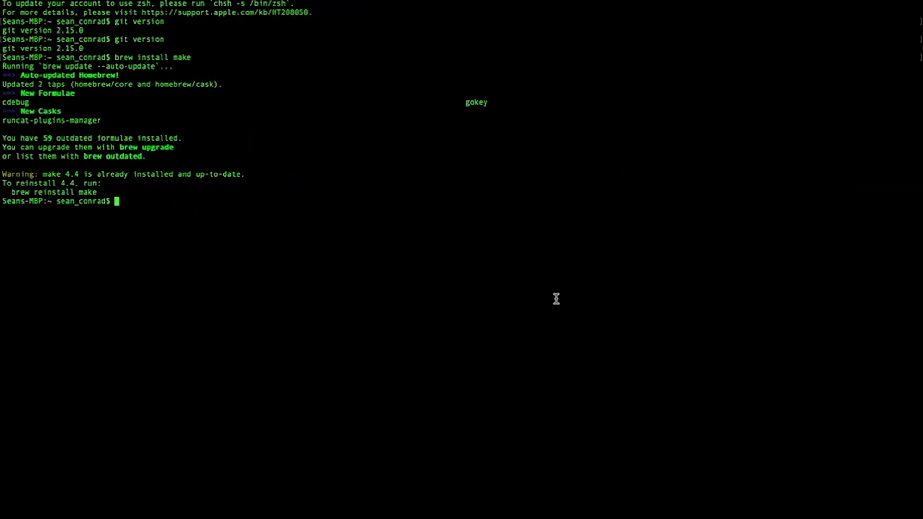
Run the curl rustup install script and add the wasm32-unknown-unknown build target
text(curl https://sh.rustup.rs -sSf | sh)
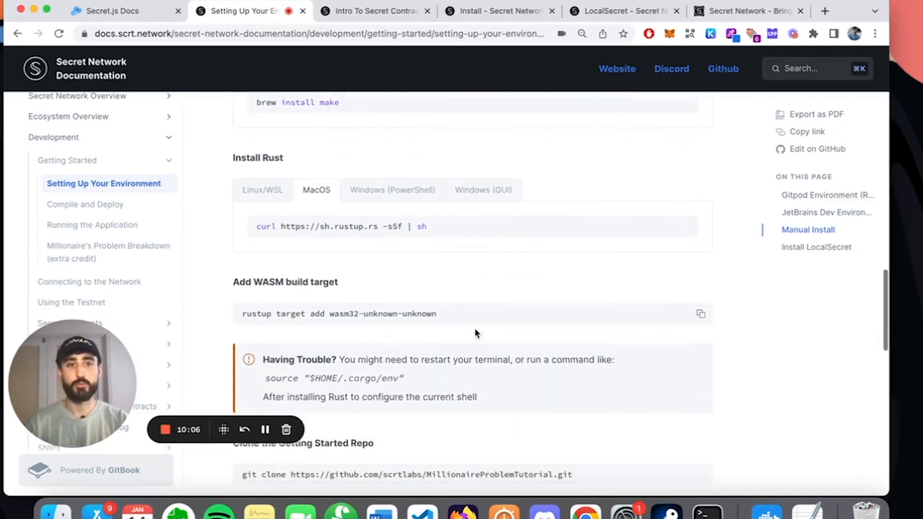
scroll(down, 3)
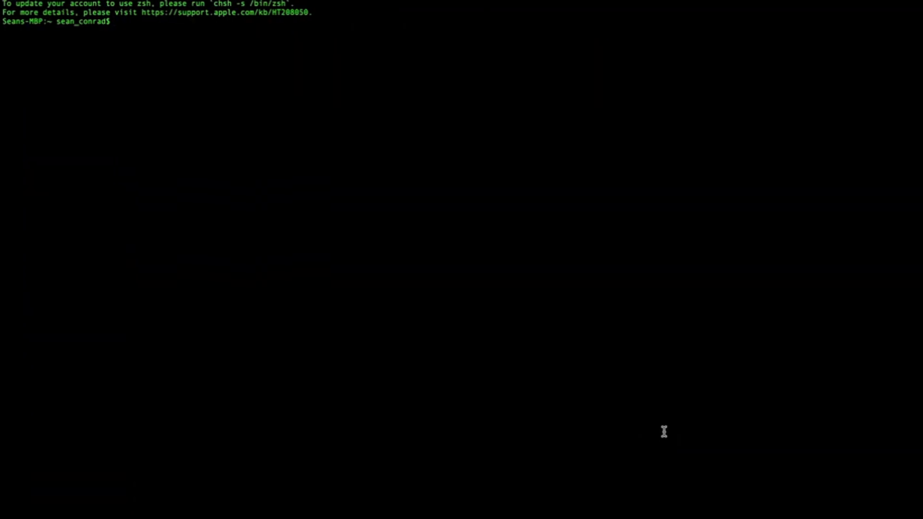
text(rustup target add wasm32-unknown-unknown)
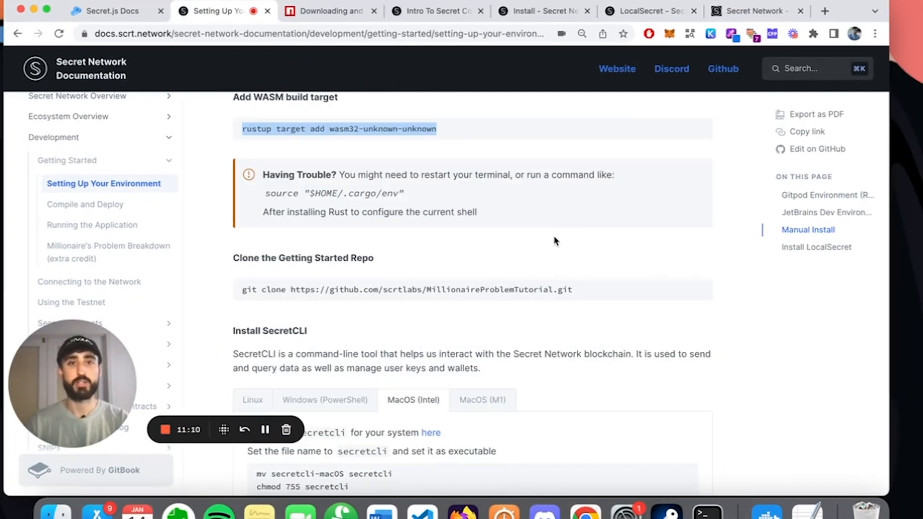
mouse_move(344, 56)
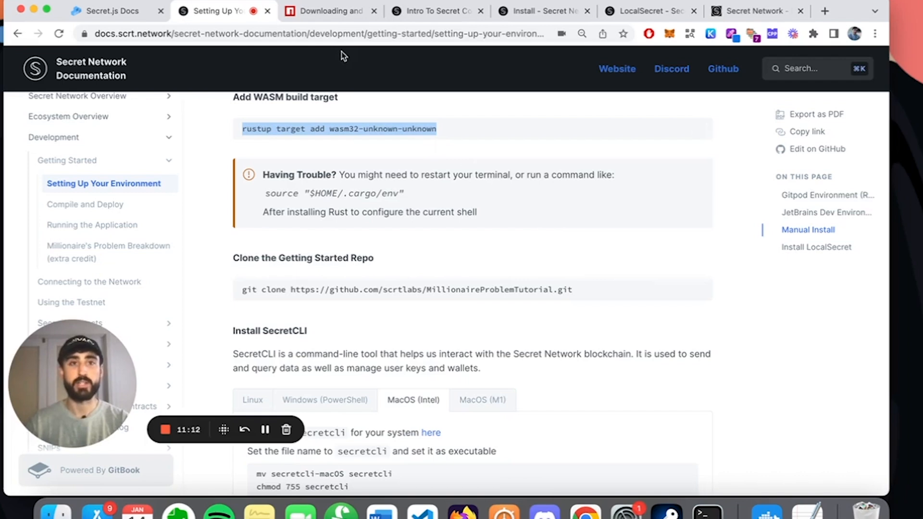
Switch to the npm Docs tab 'Downloading and installing Node.js and npm'
click(326, 10)
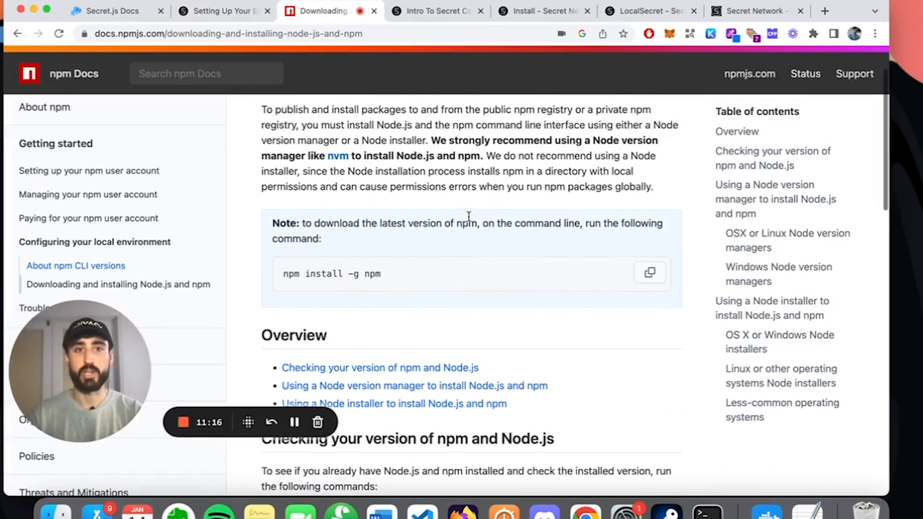
mouse_move(289, 278)
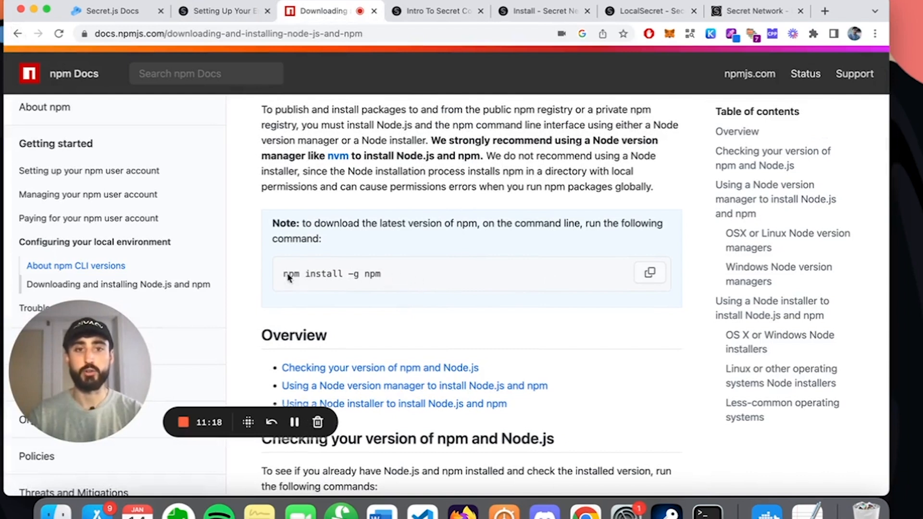
mouse_move(382, 279)
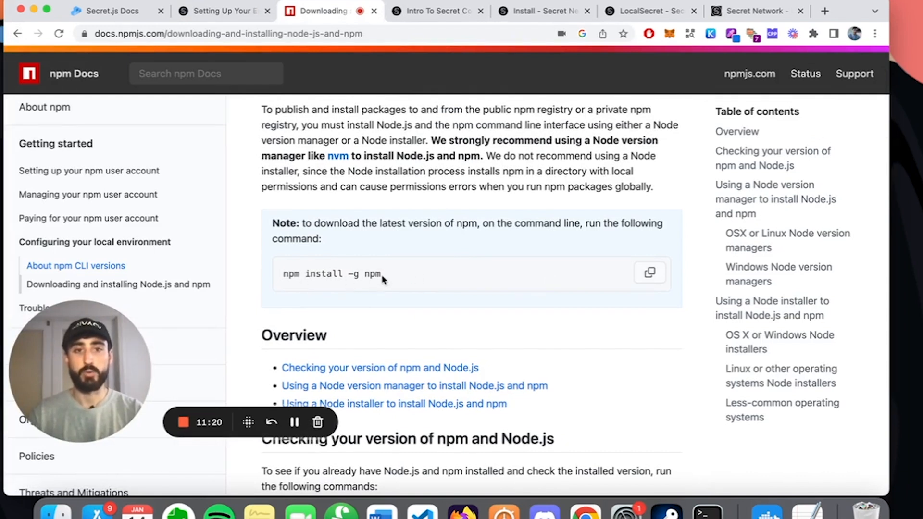
mouse_move(344, 274)
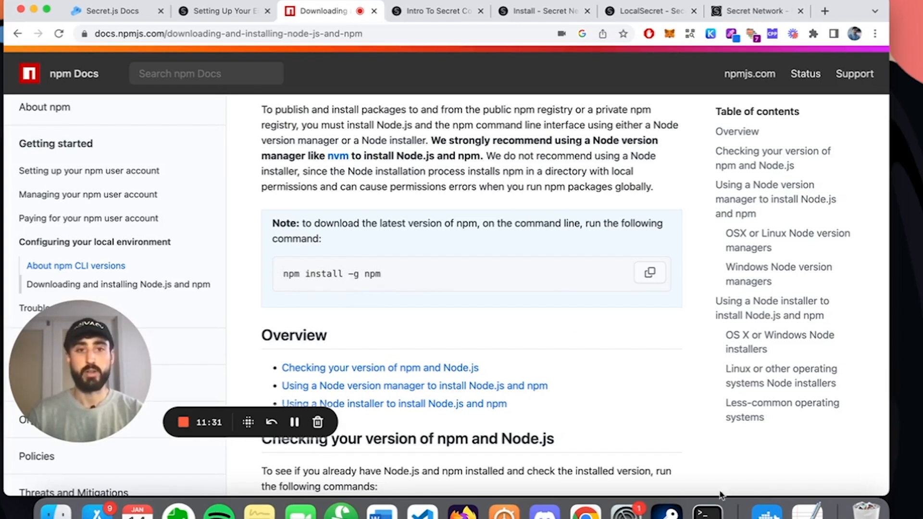
click(707, 511)
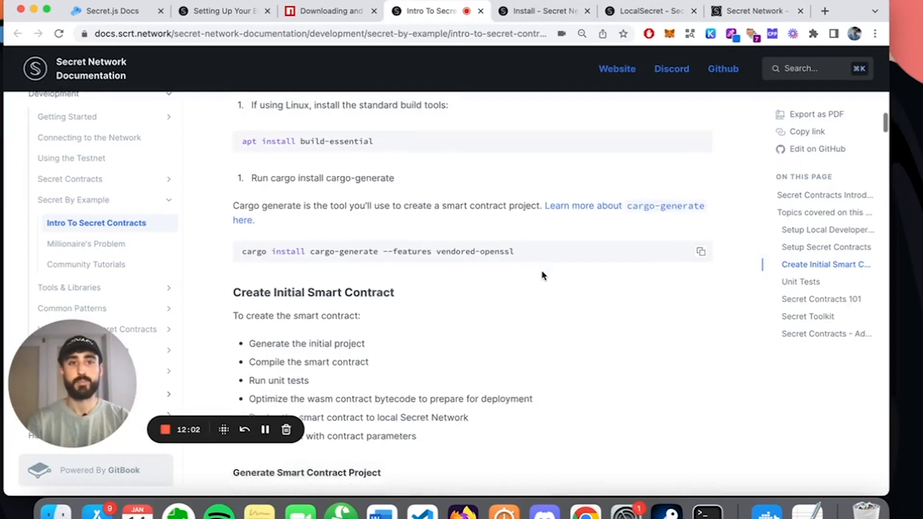
Install cargo-generate with the vendored-openssl feature via cargo install
scroll(down, 3)
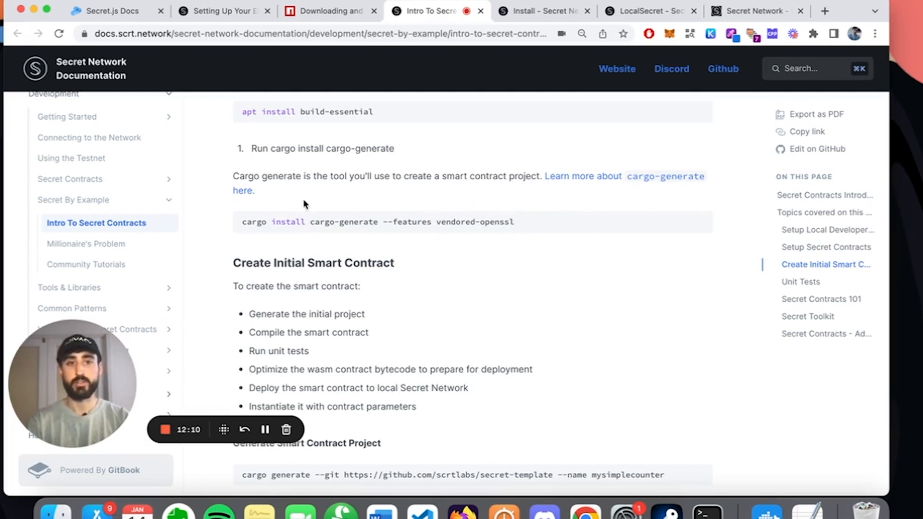
mouse_move(334, 221)
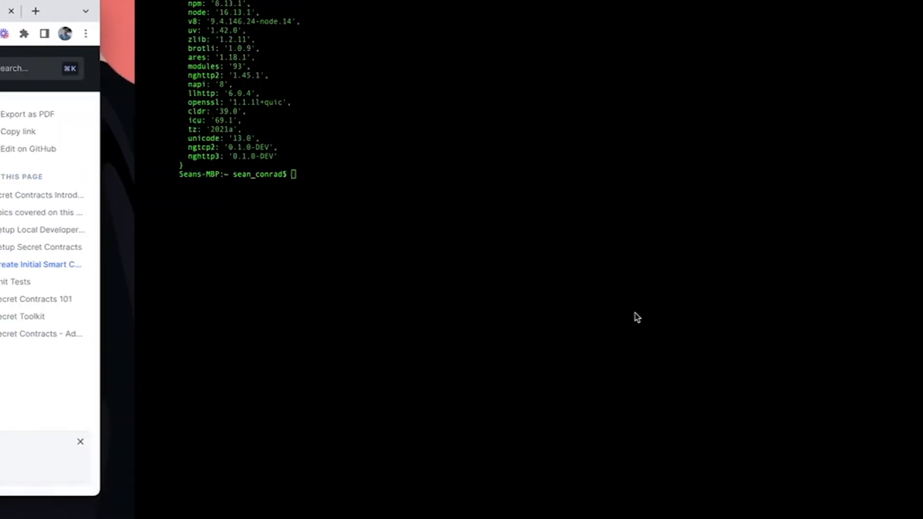
text(cargo install cargo-generate --features vendored-openssl)
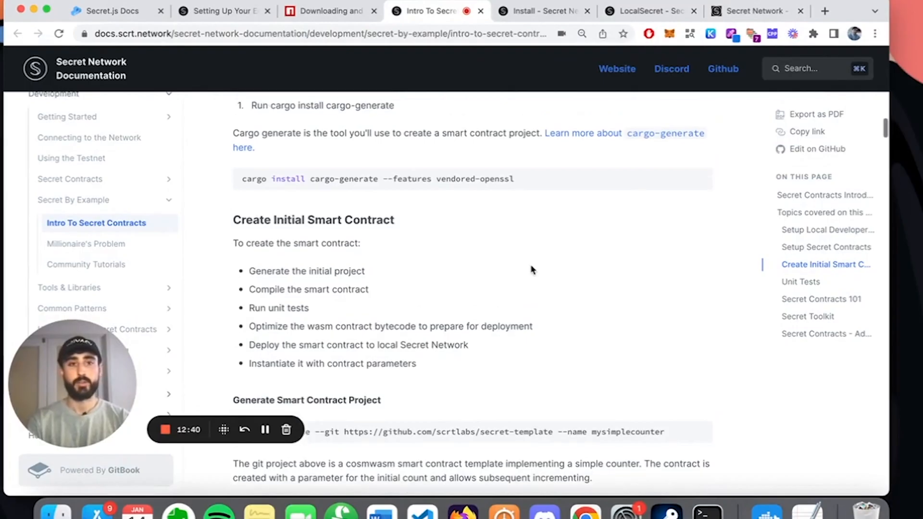
scroll(down, 3)
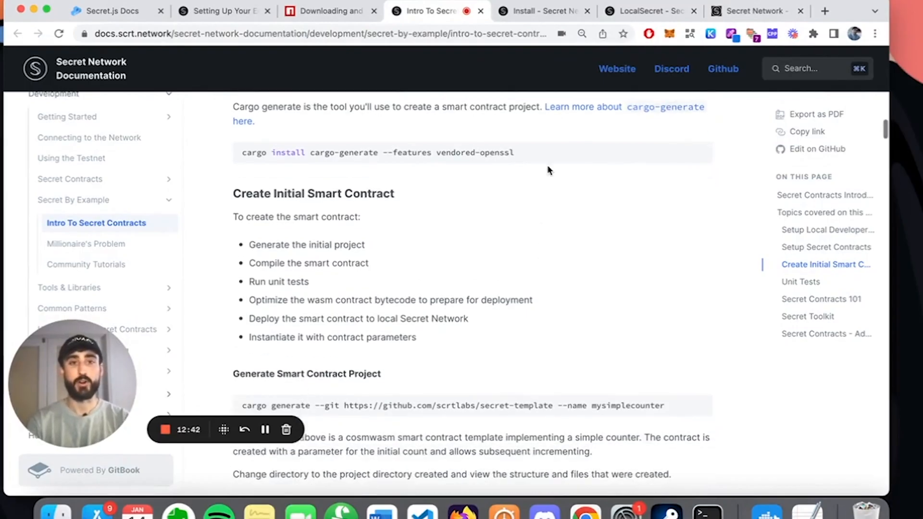
scroll(down, 3)
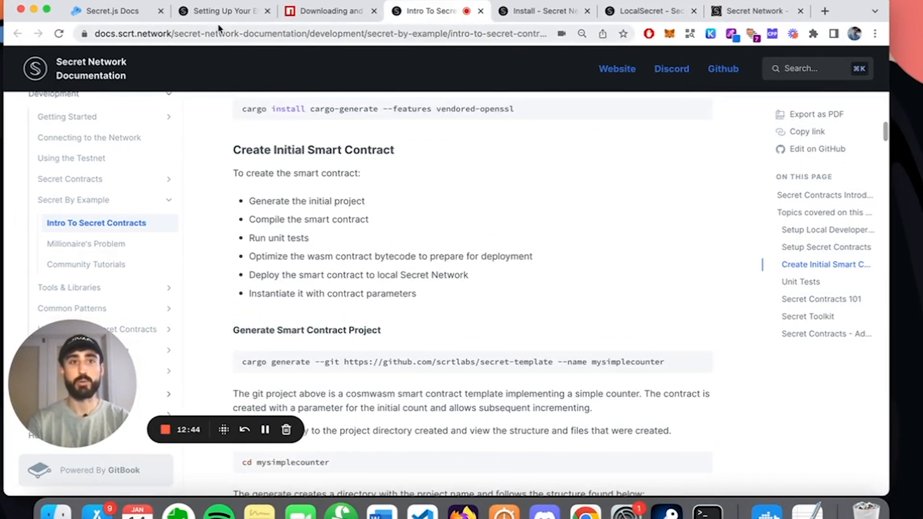
mouse_move(223, 10)
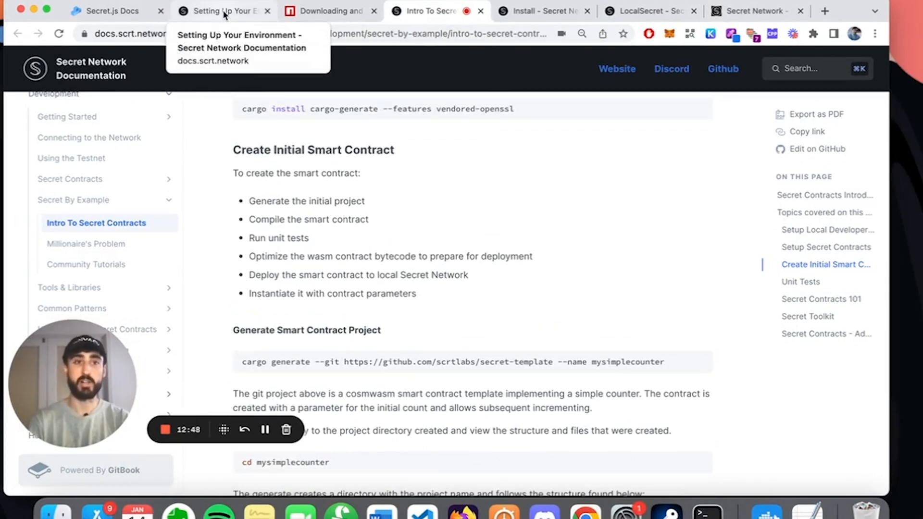
Return to the setup guide, review Install LocalSecret, and start a new tab for docker.com
click(222, 11)
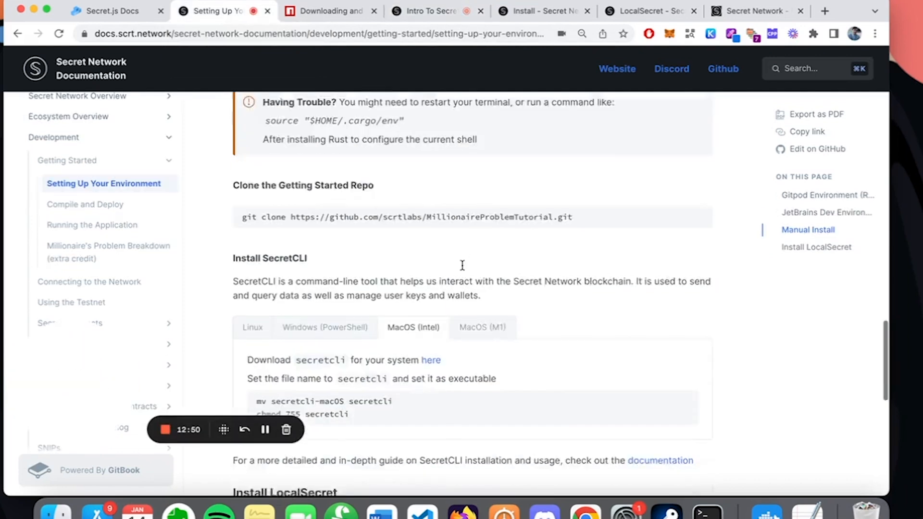
scroll(down, 3)
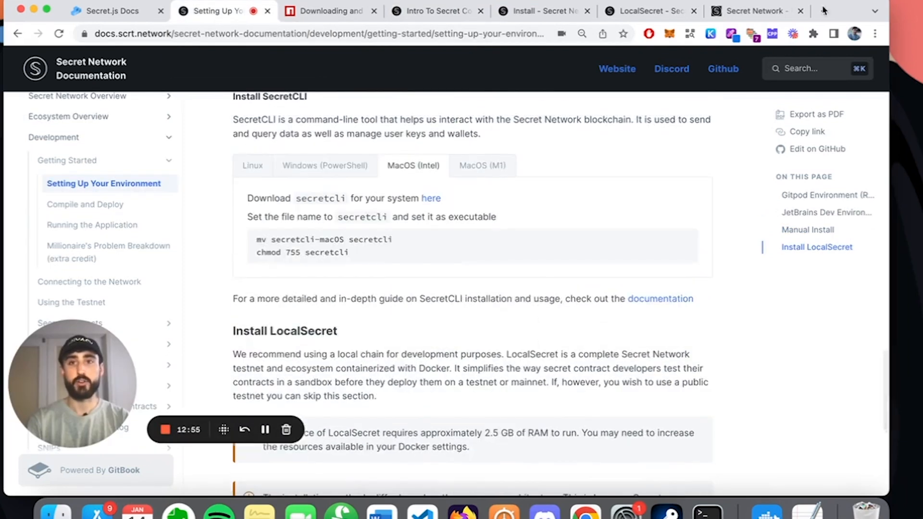
click(824, 10)
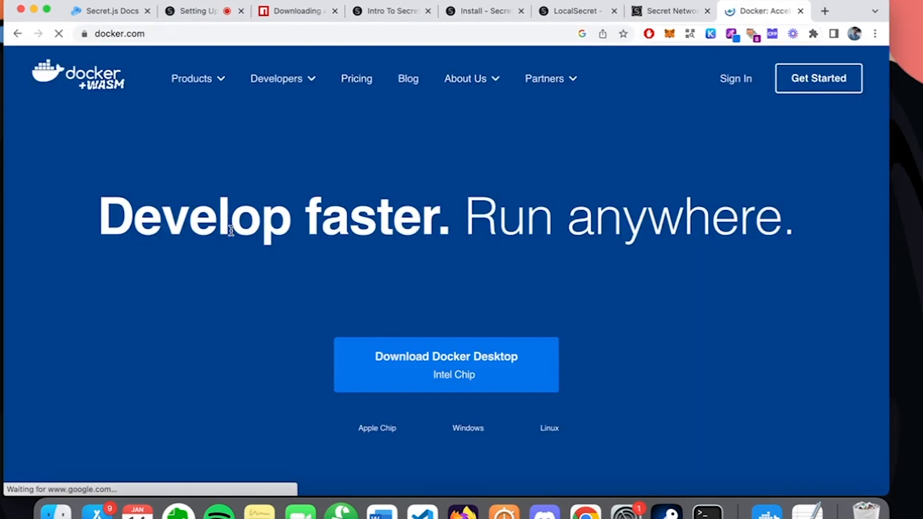
scroll(down, 3)
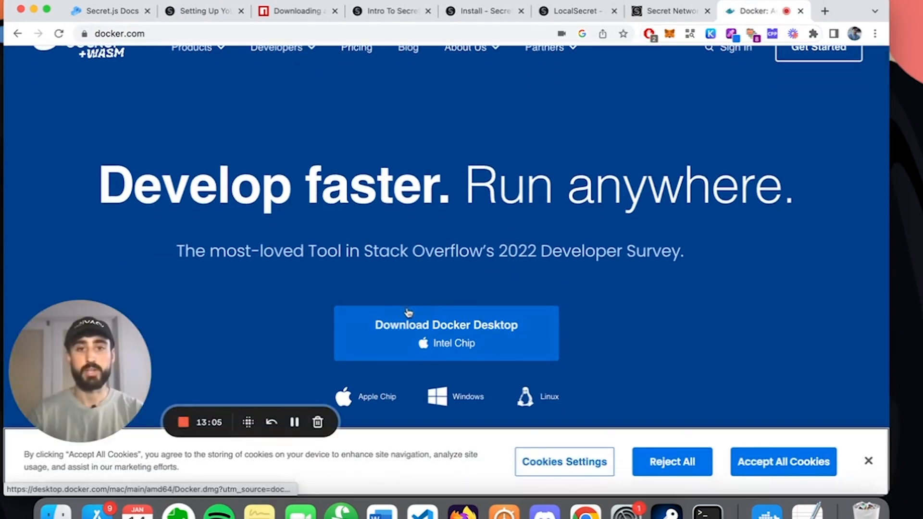
mouse_move(470, 347)
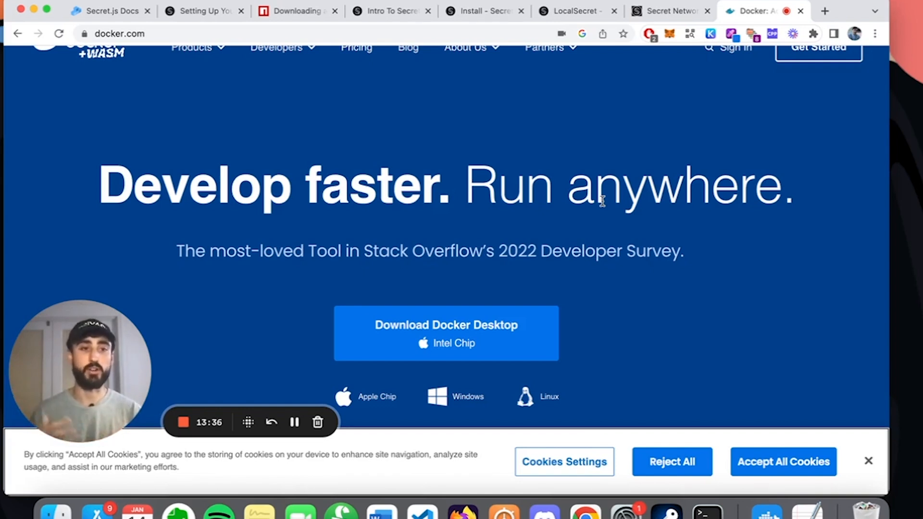
click(200, 11)
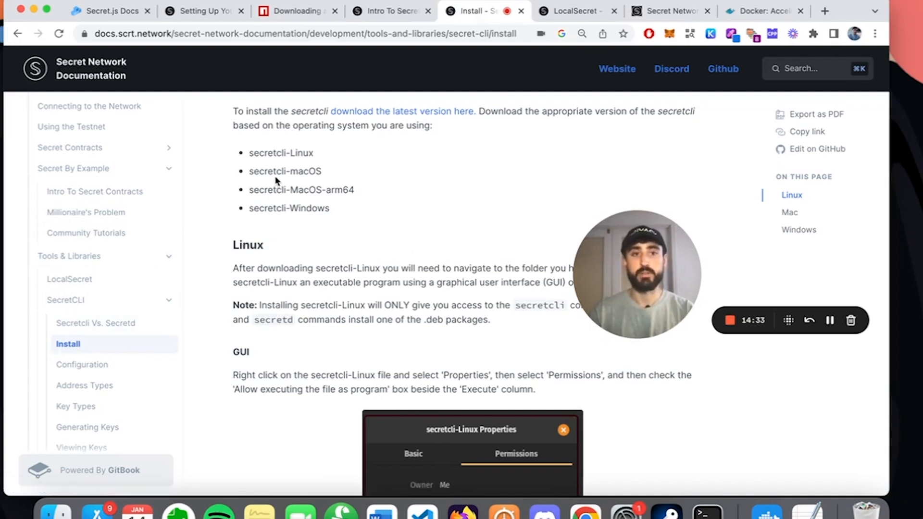
Scroll the SecretCLI Install page to the 'download the latest version here' link
scroll(down, 3)
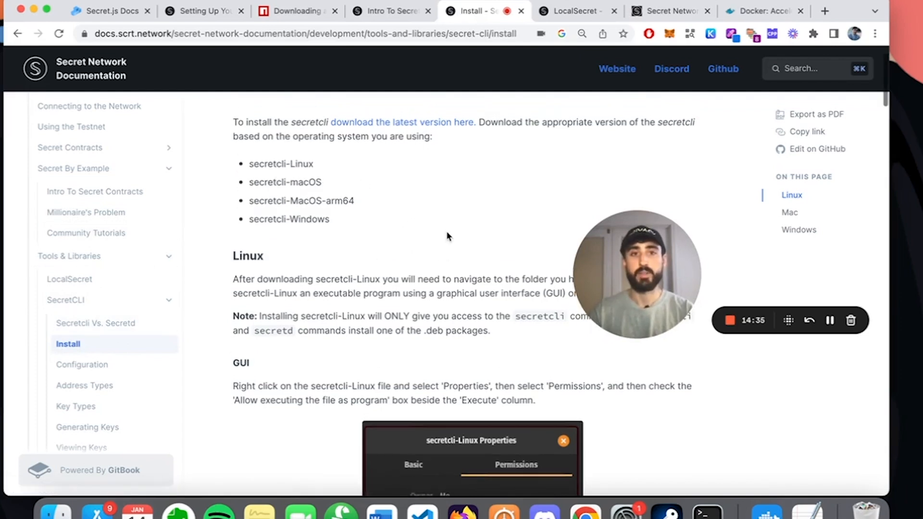
mouse_move(389, 122)
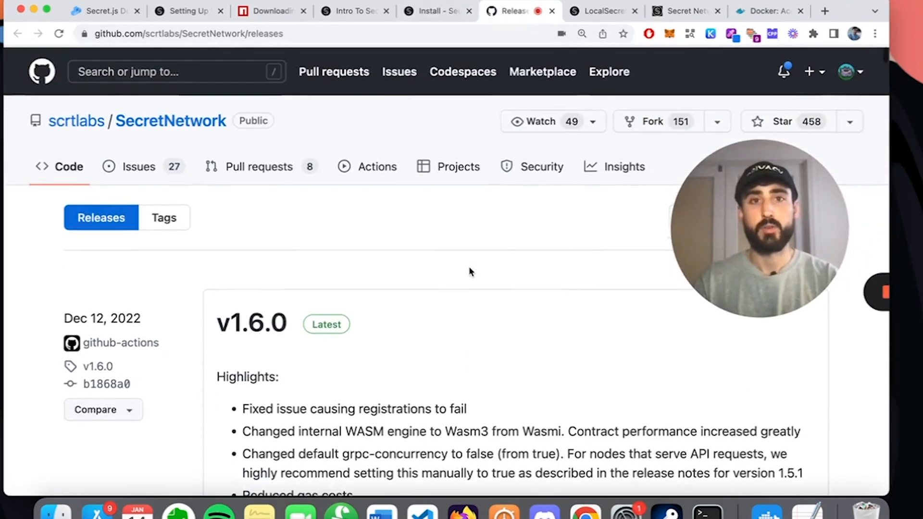
Scroll through the SecretNetwork releases and go to page 2
scroll(down, 3)
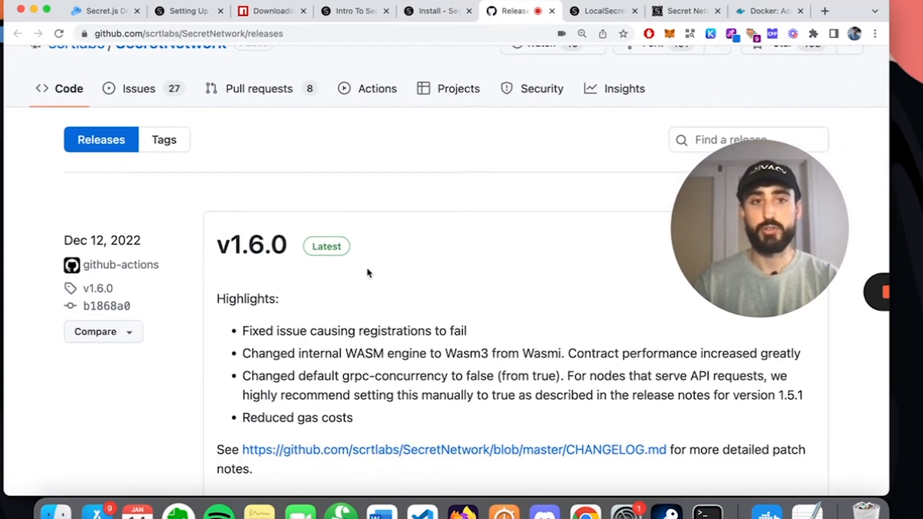
mouse_move(251, 245)
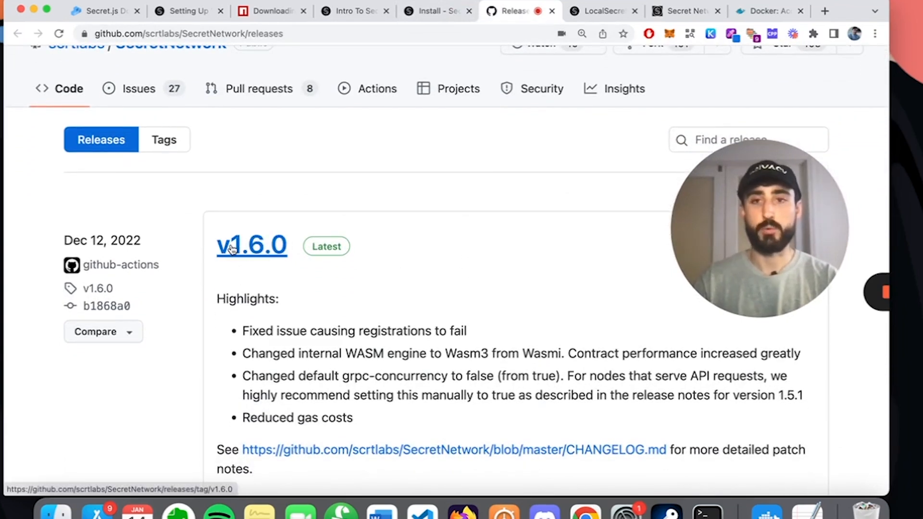
mouse_move(478, 257)
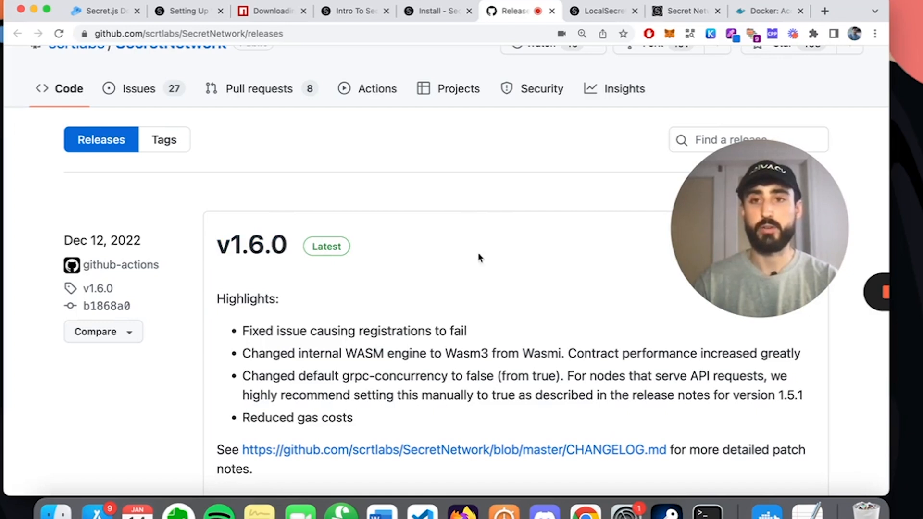
mouse_move(475, 246)
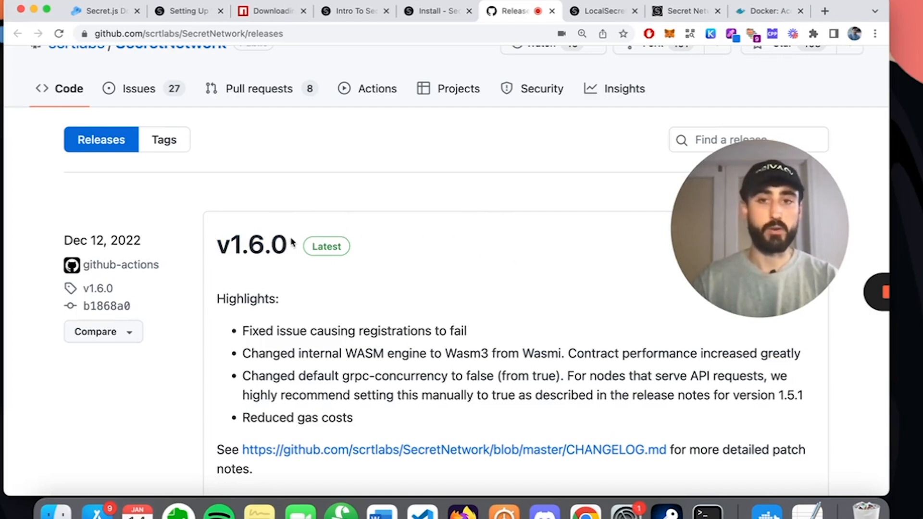
scroll(down, 3)
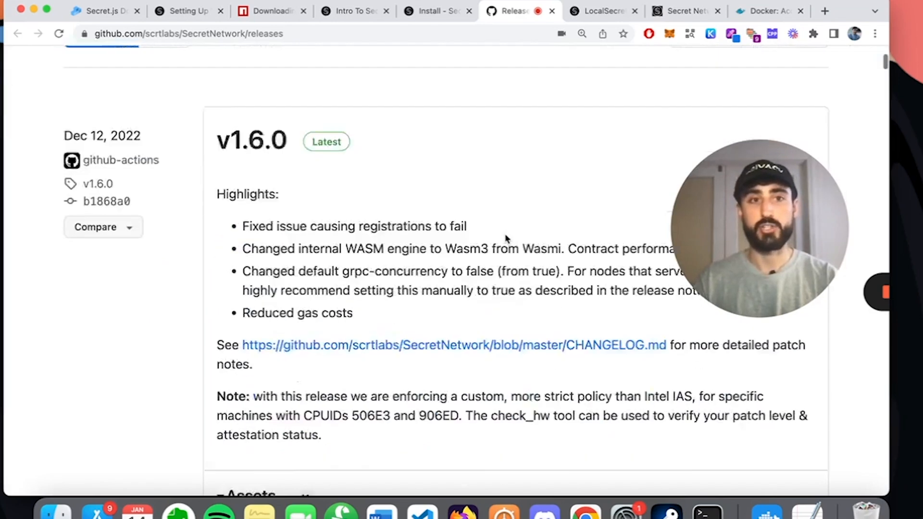
scroll(down, 3)
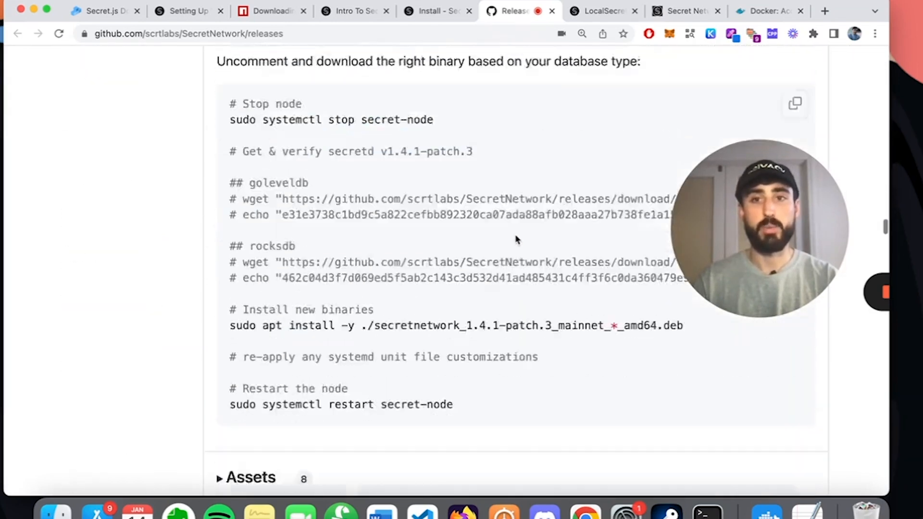
scroll(down, 3)
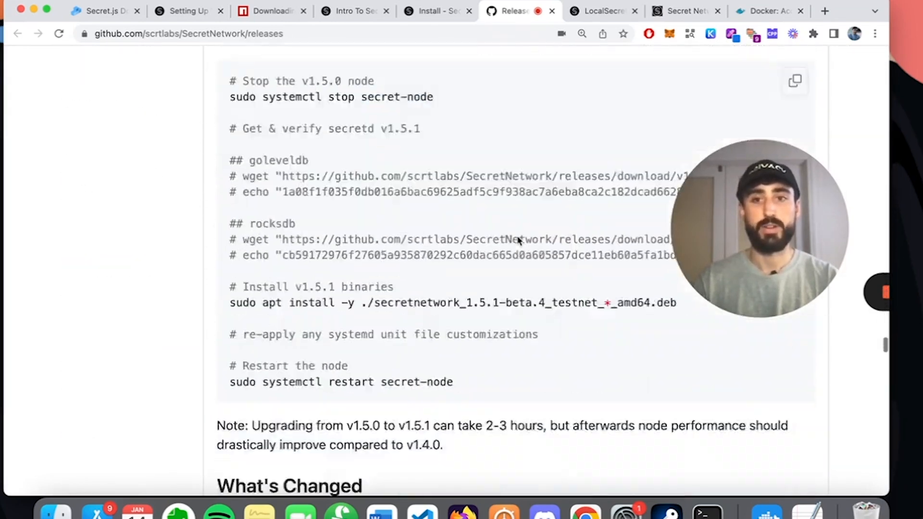
scroll(down, 3)
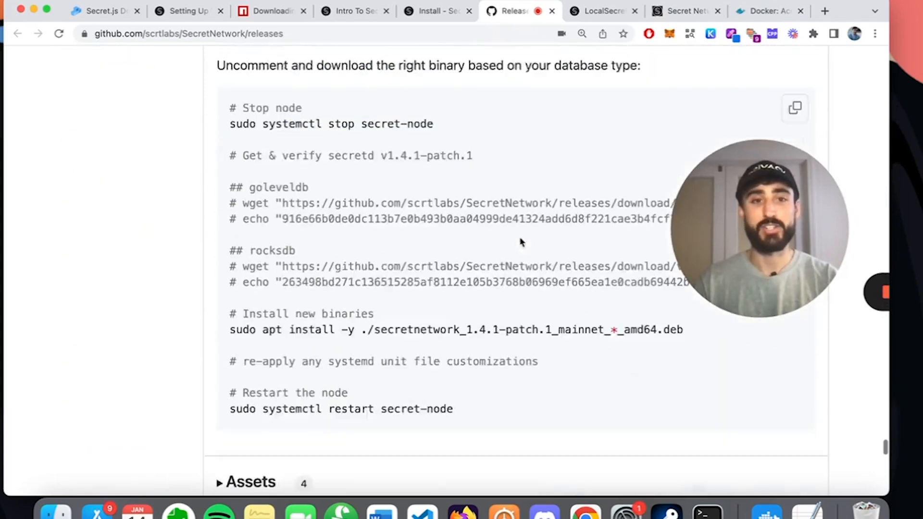
scroll(down, 3)
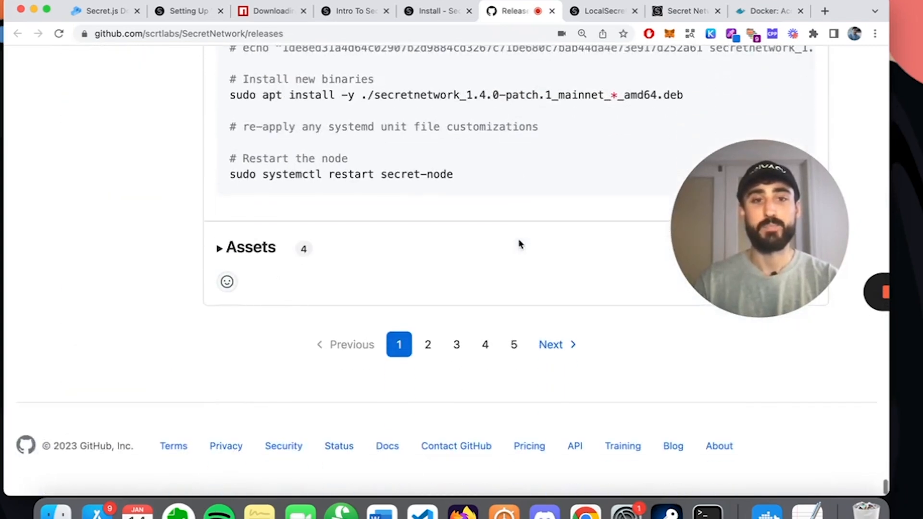
click(428, 345)
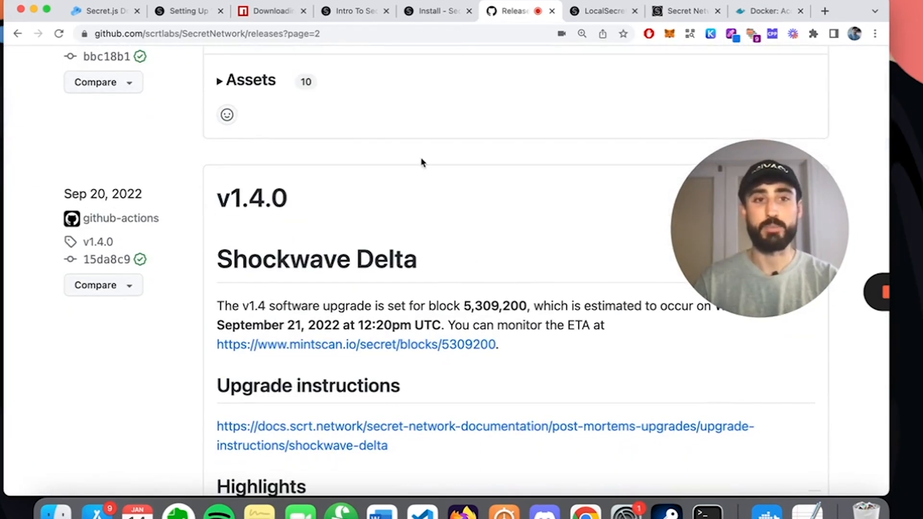
mouse_move(523, 198)
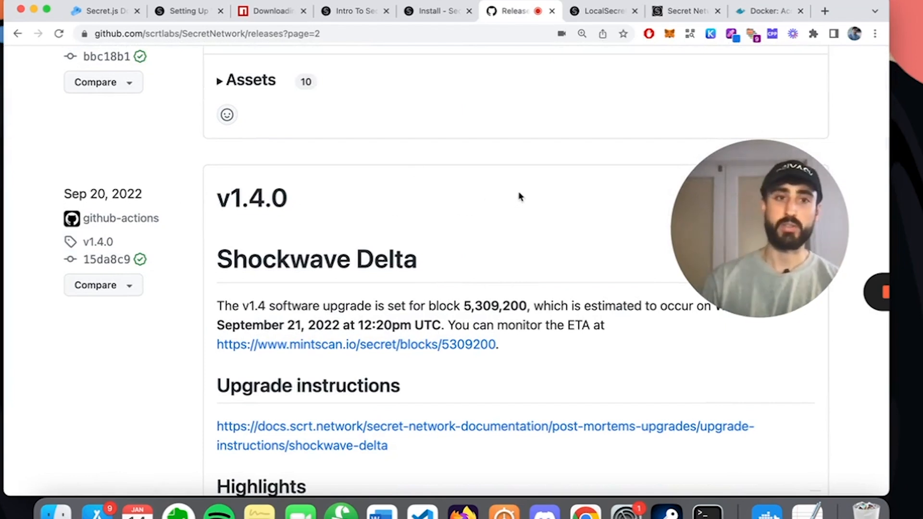
mouse_move(251, 198)
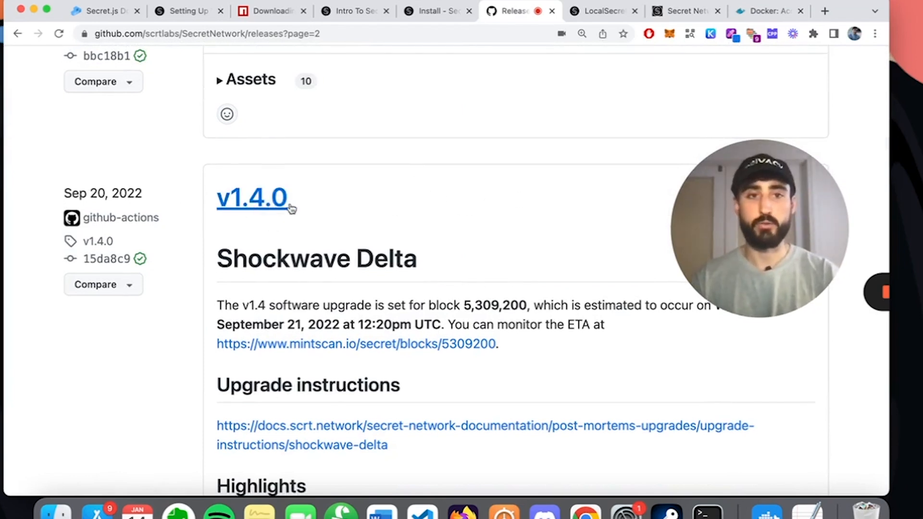
Locate the v1.4.0 Shockwave Delta release assets and download secretcli-macOS
double_click(316, 257)
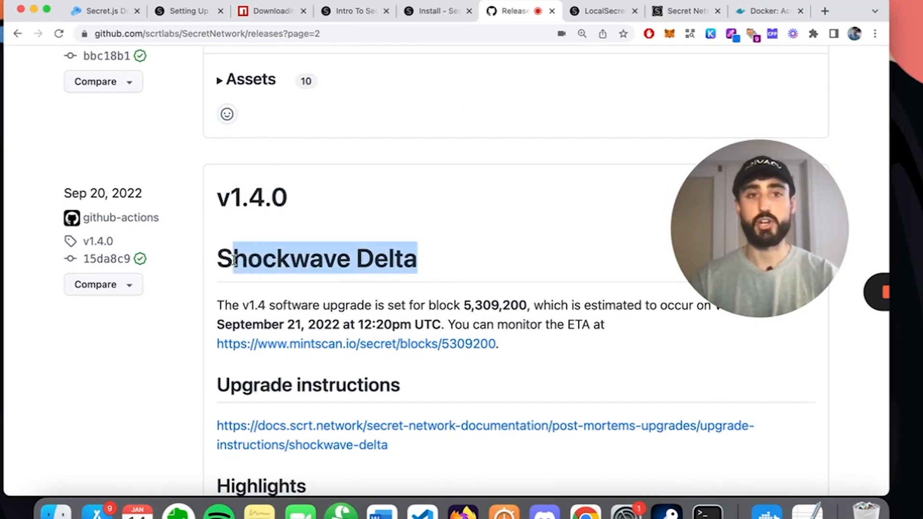
scroll(down, 3)
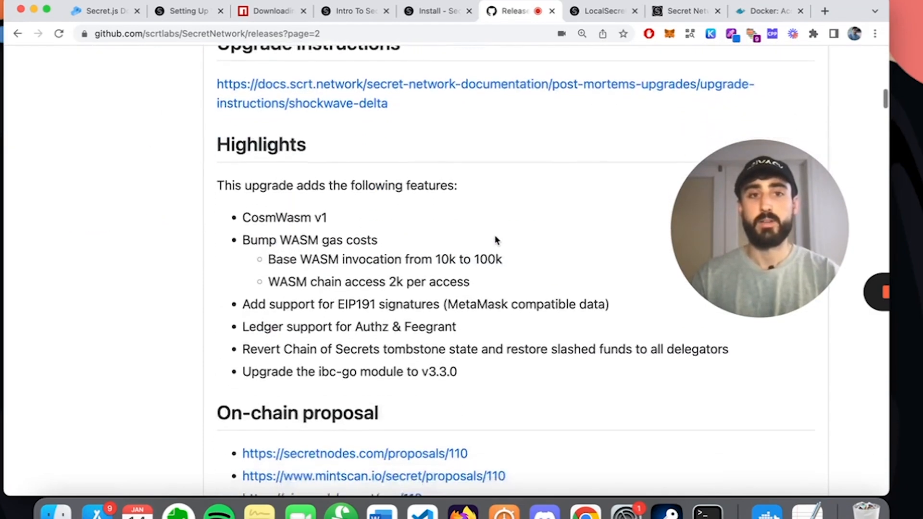
scroll(down, 3)
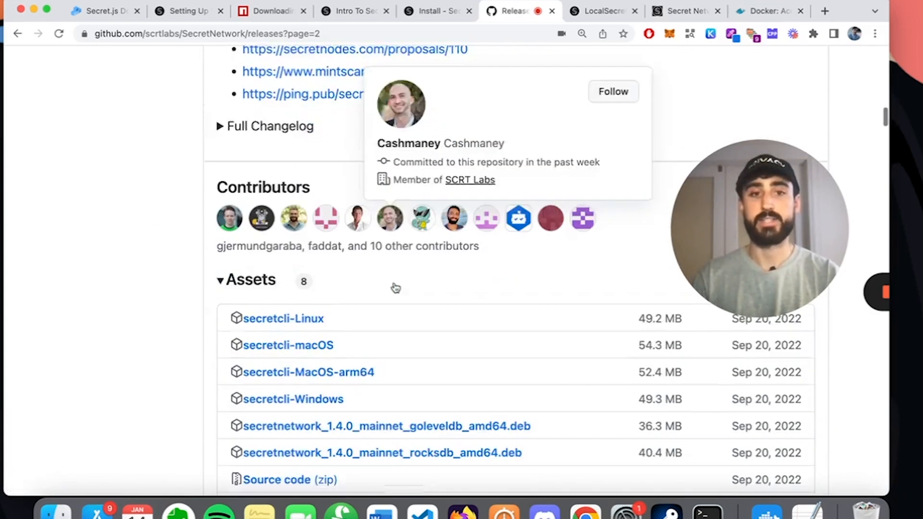
scroll(down, 3)
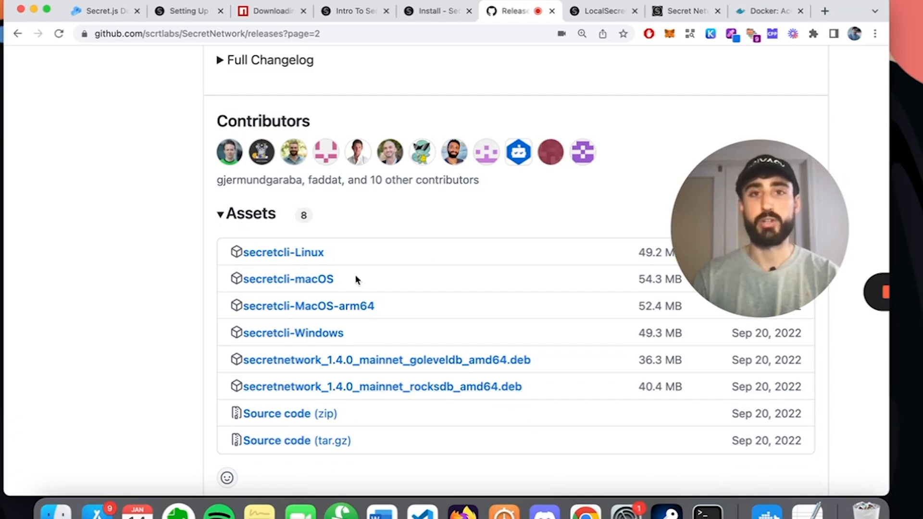
mouse_move(484, 246)
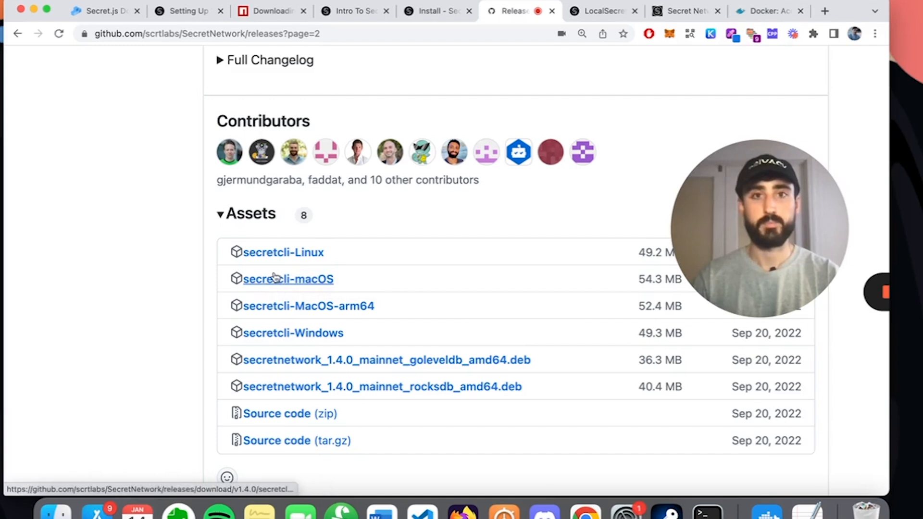
click(288, 278)
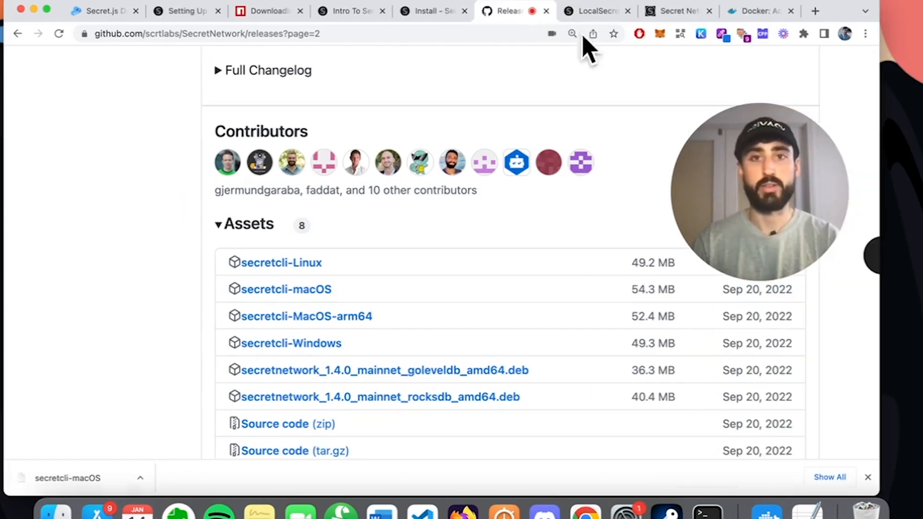
Return to the SecretCLI docs and scroll to the Mac rename and chmod commands
click(430, 10)
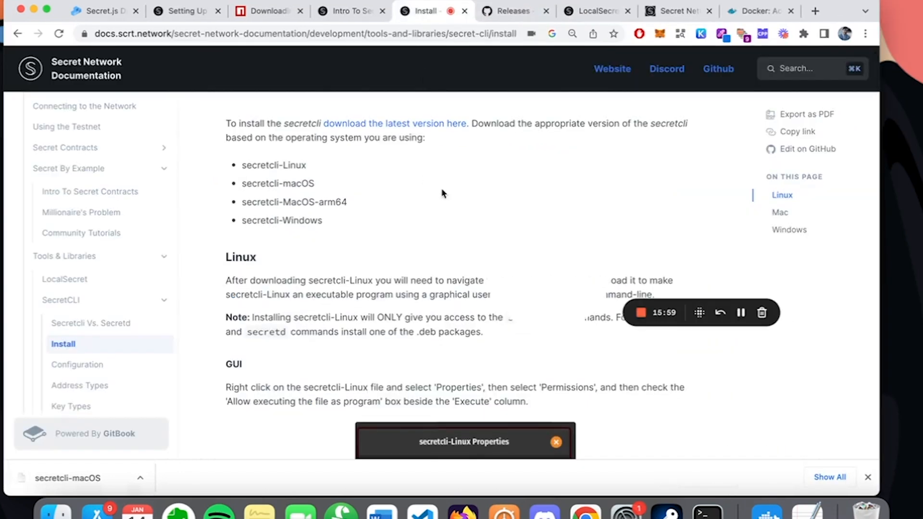
scroll(down, 3)
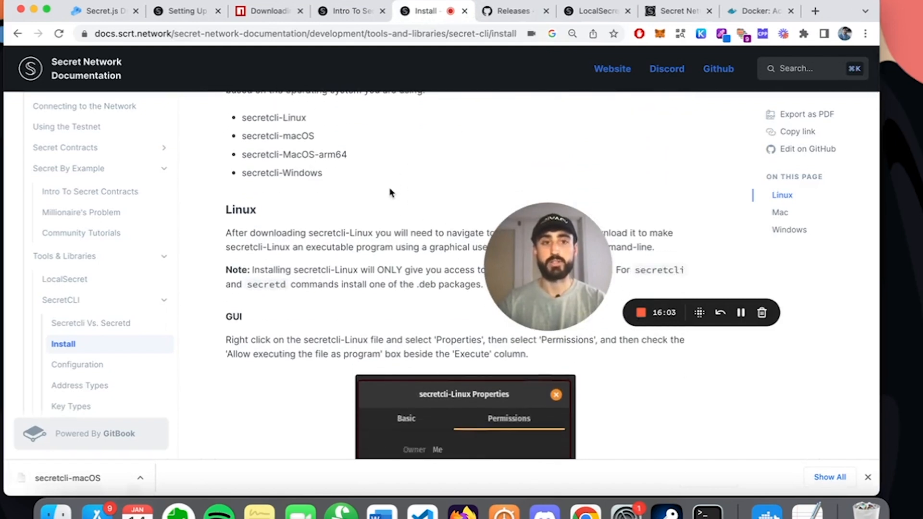
scroll(down, 3)
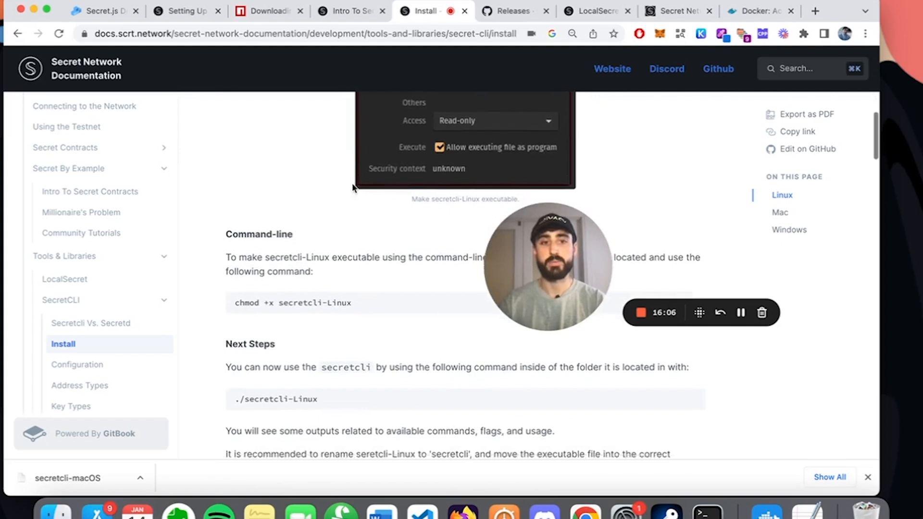
scroll(down, 3)
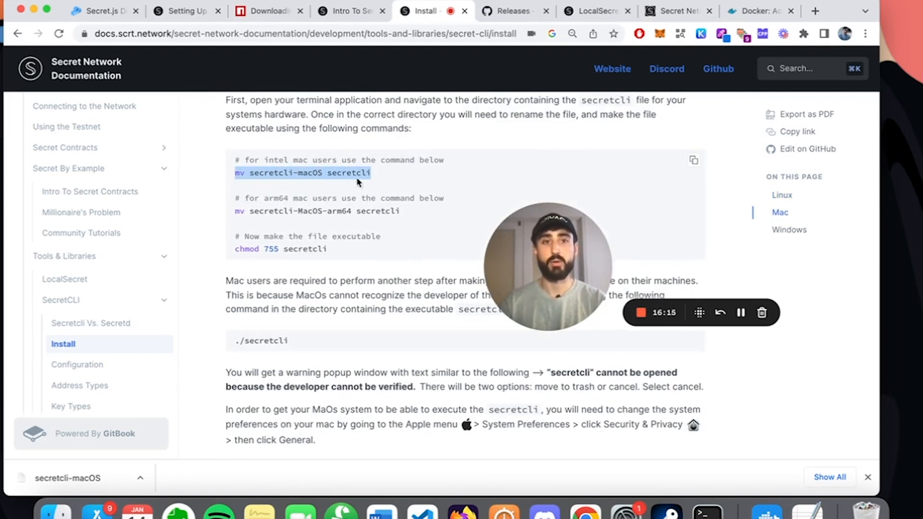
scroll(down, 3)
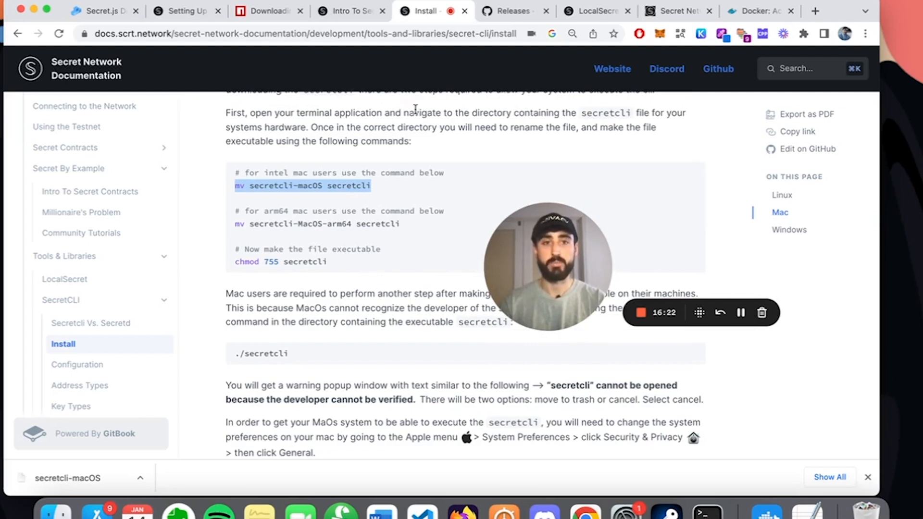
mouse_move(706, 514)
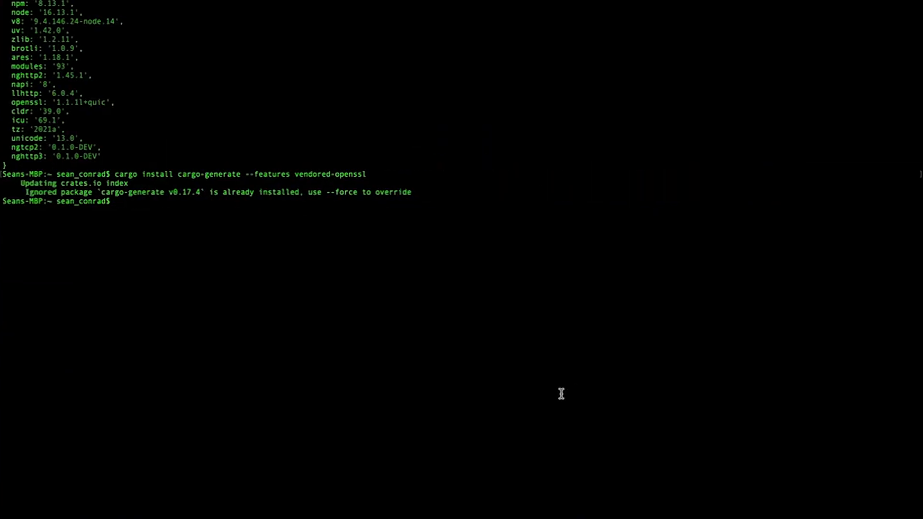
Change to the desktop folder and run ./secretcli, triggering the unverified-developer warning
text(cd desktop)
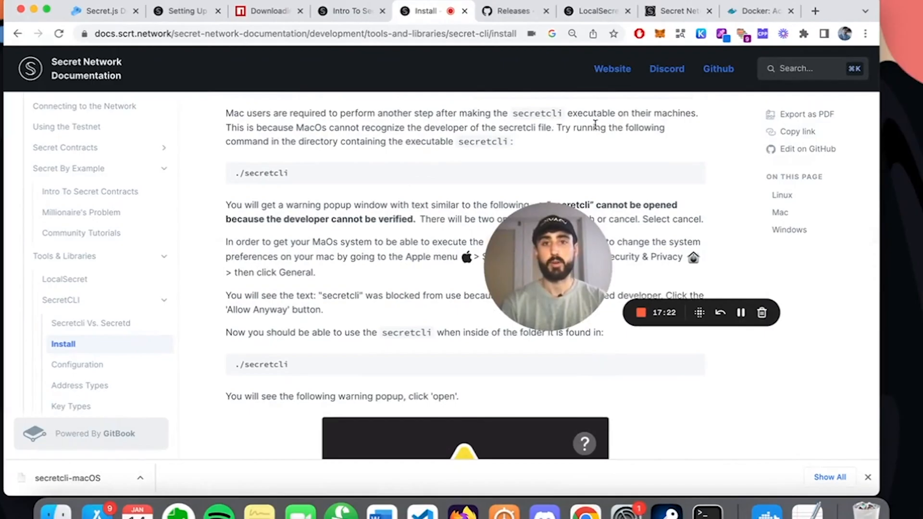
mouse_move(602, 147)
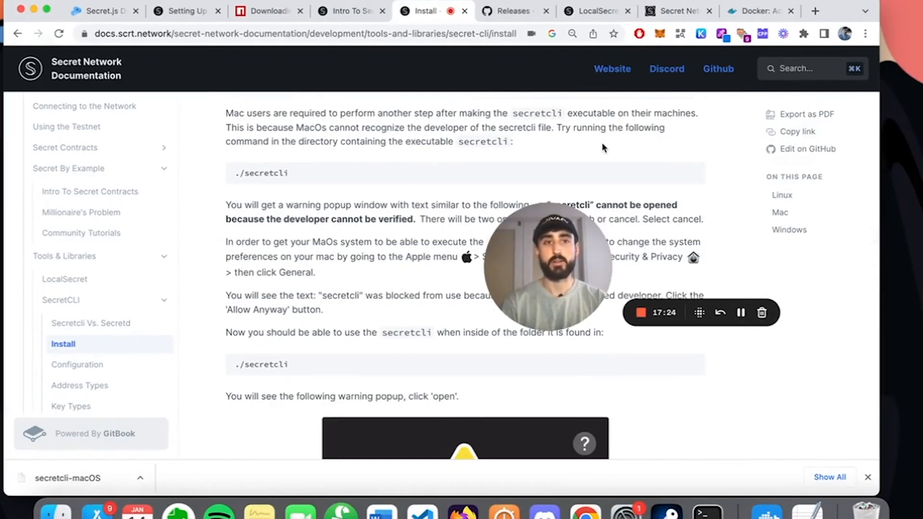
scroll(down, 3)
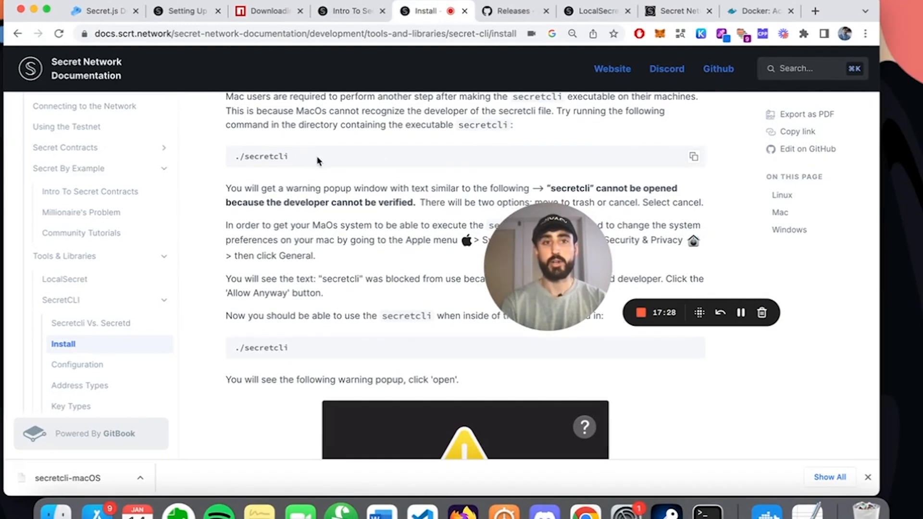
double_click(272, 156)
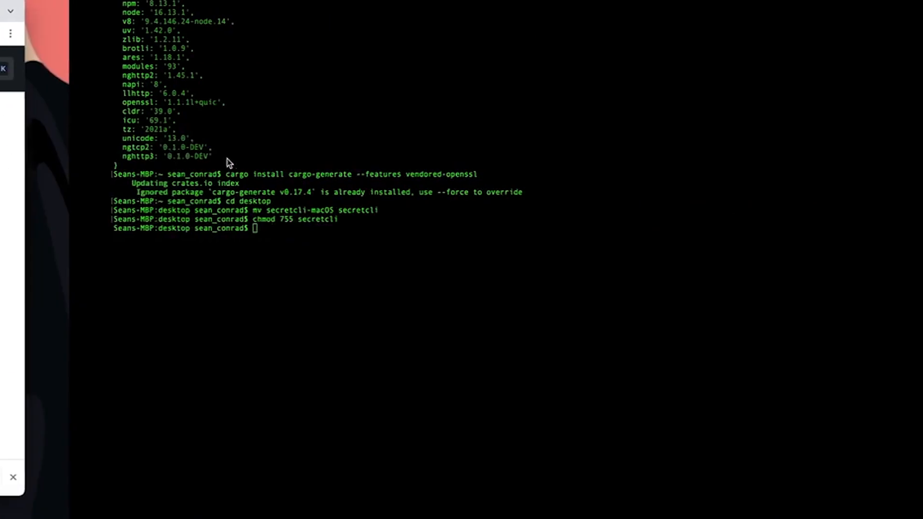
text(./secretcli)
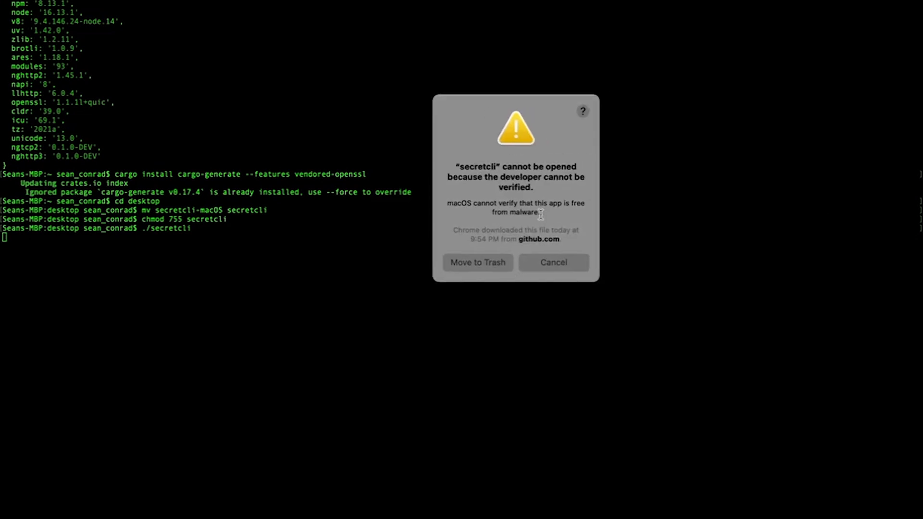
mouse_move(544, 316)
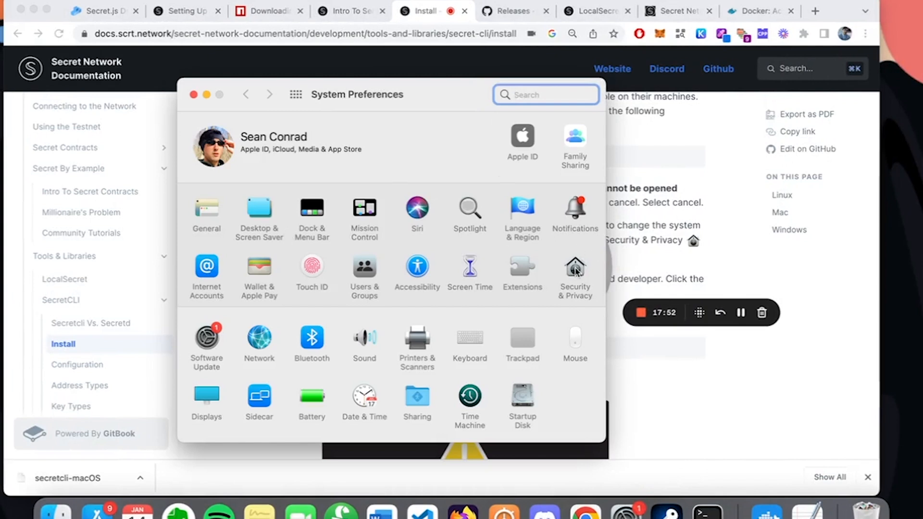
Allow the blocked secretcli under Security & Privacy with Allow Anyway
click(574, 271)
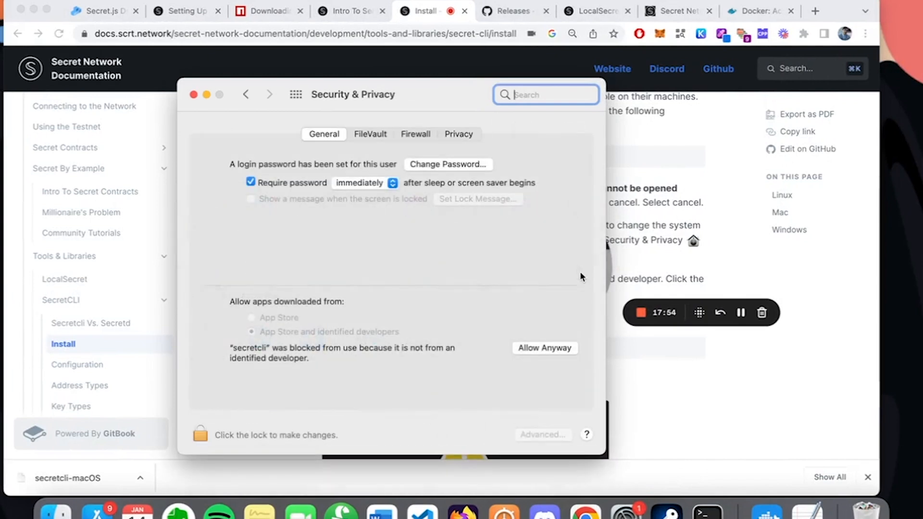
mouse_move(263, 327)
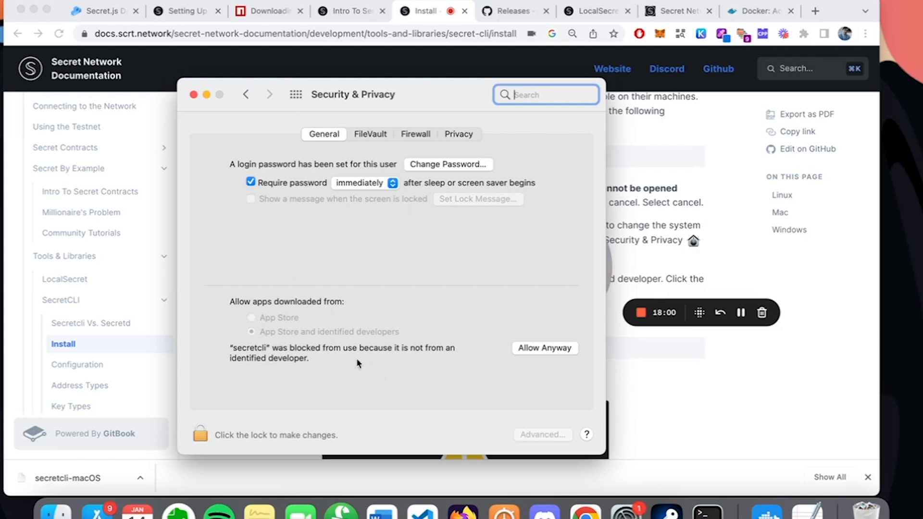
click(544, 348)
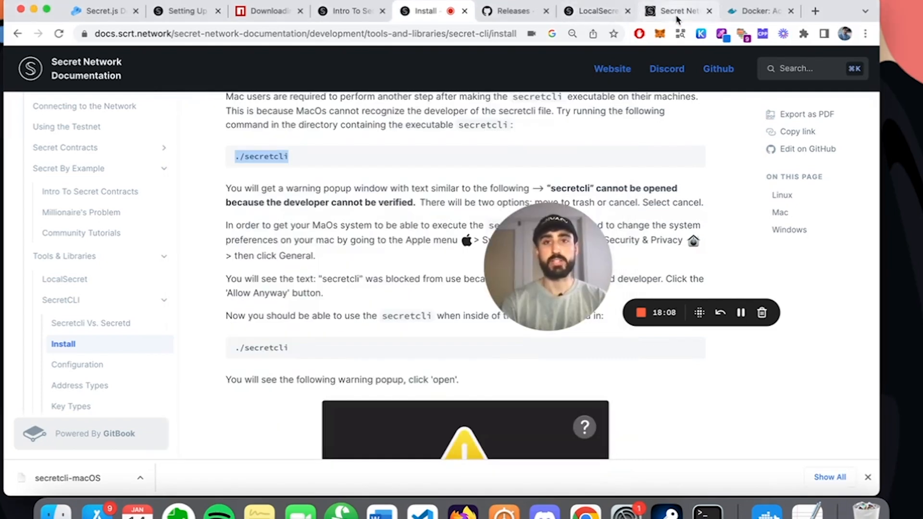
mouse_move(362, 215)
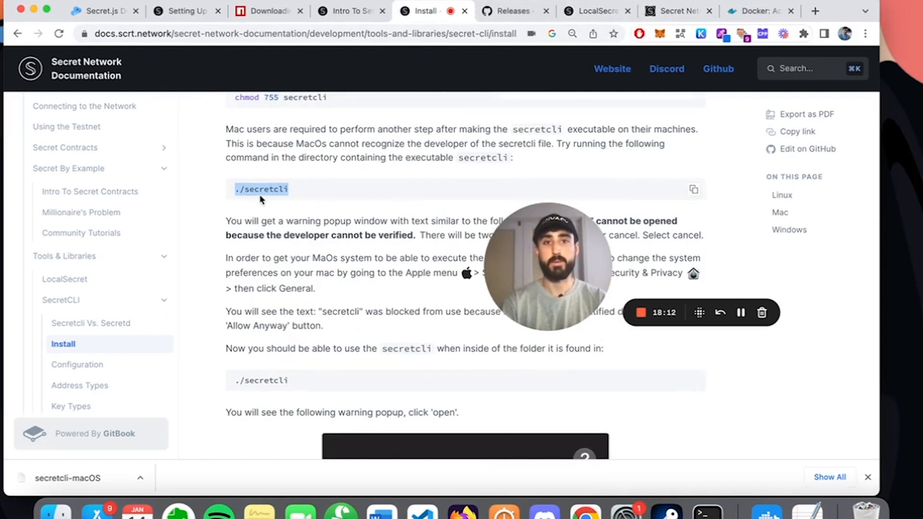
Rerun ./secretcli, confirm Open in the verification popup, and review the help output
scroll(down, 3)
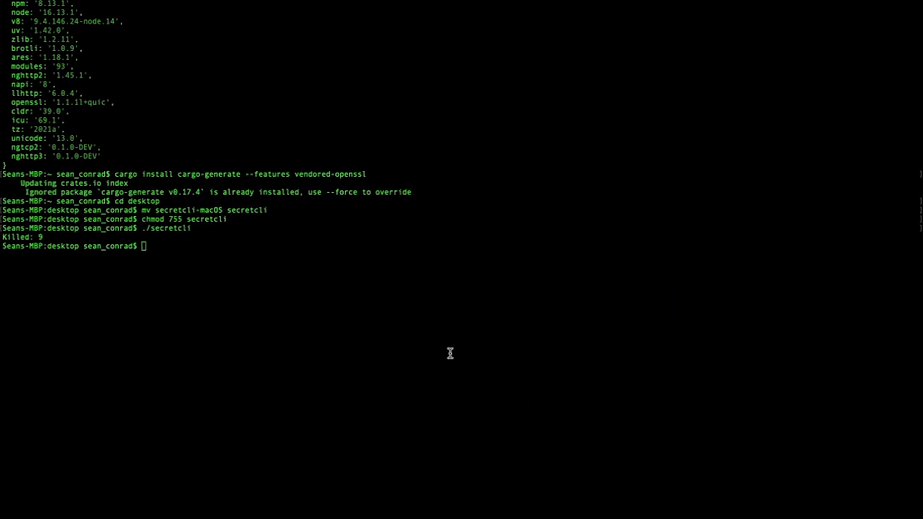
text(./secretcli)
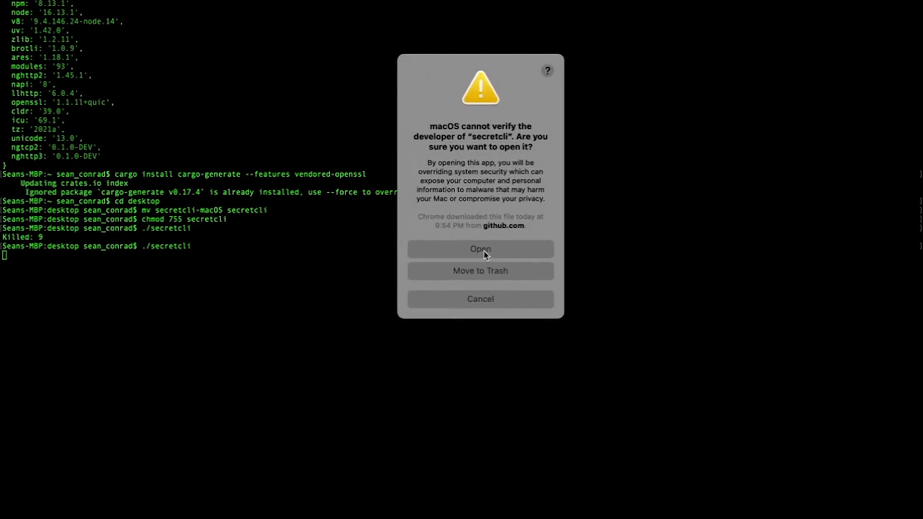
click(479, 249)
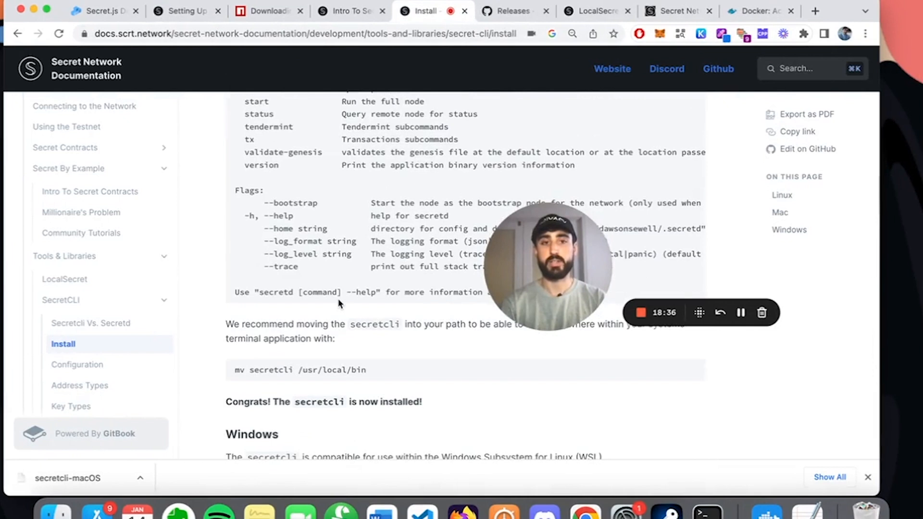
scroll(up, 3)
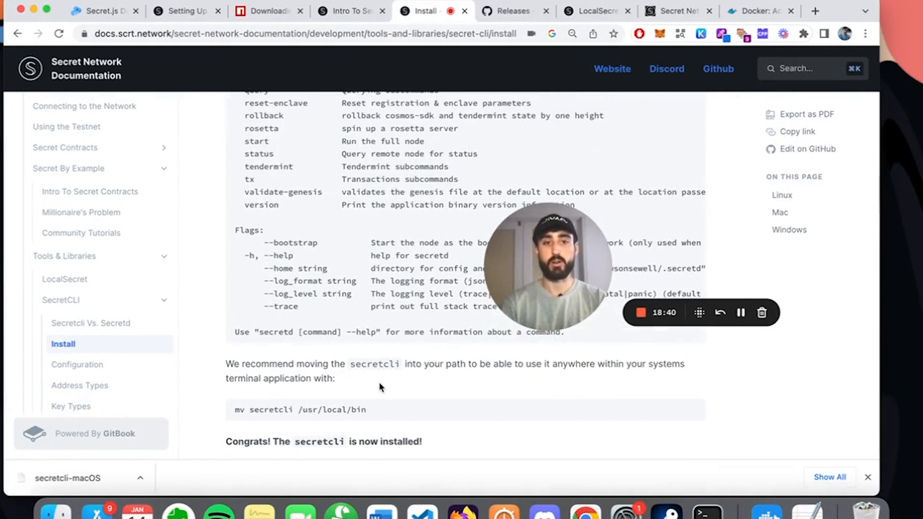
scroll(down, 3)
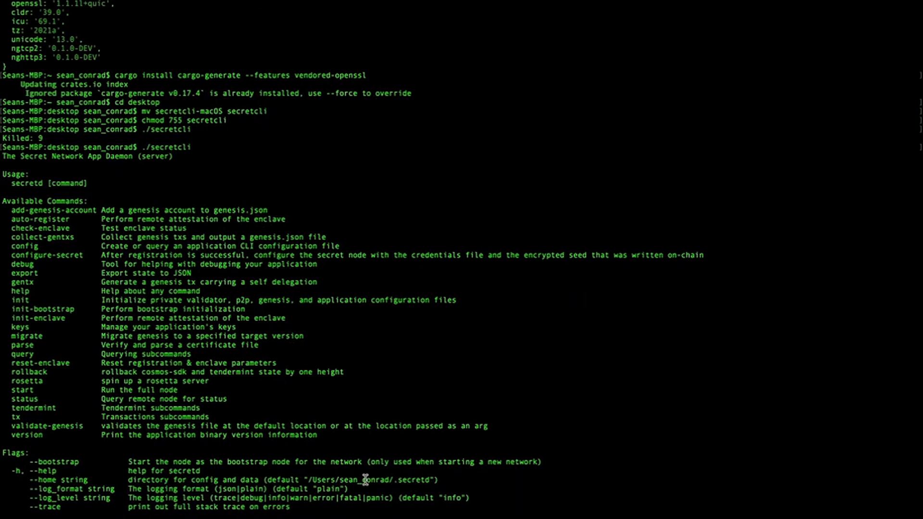
Move secretcli into /usr/local/bin and confirm it reports version 1.4.0
text(mv secretcli /usr/local/bin)
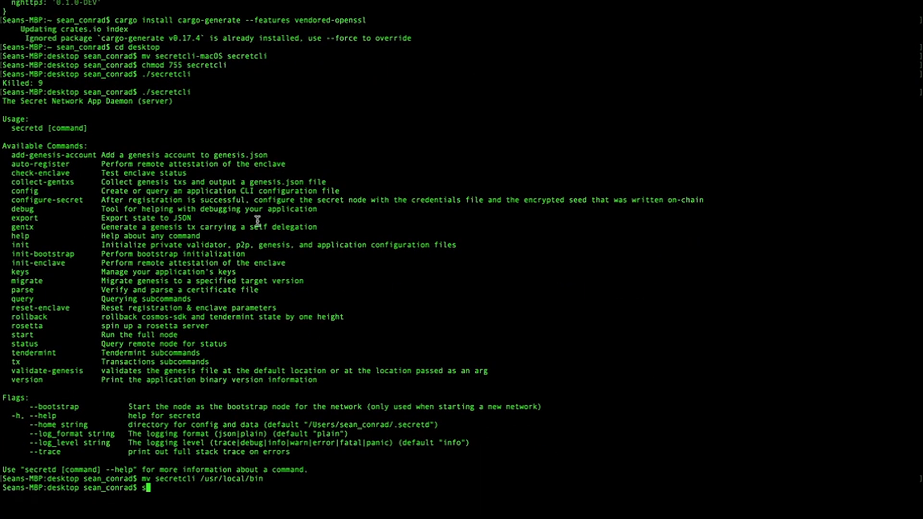
mouse_move(76, 86)
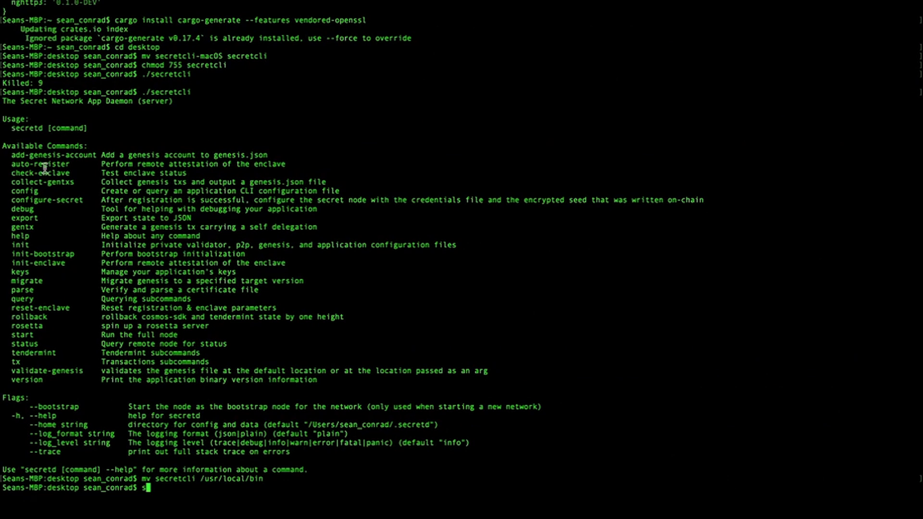
mouse_move(52, 252)
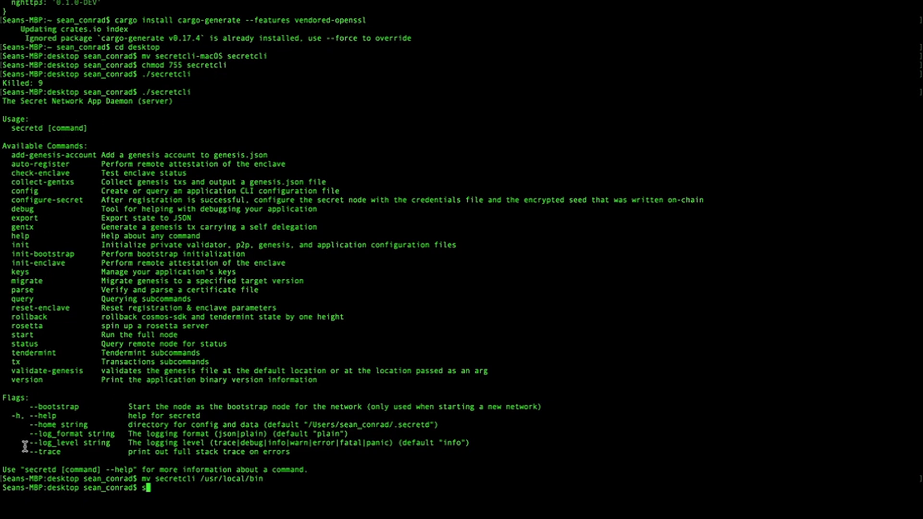
key(BackSpace)
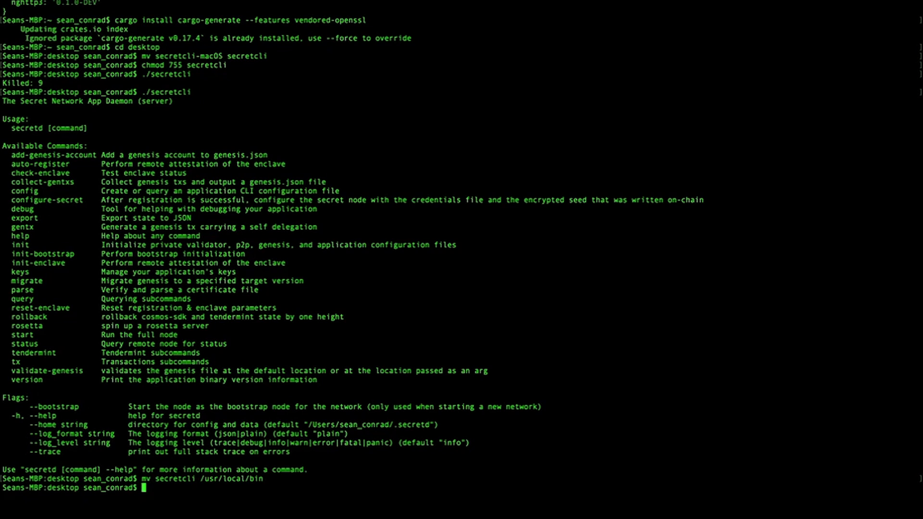
text(secretcli v)
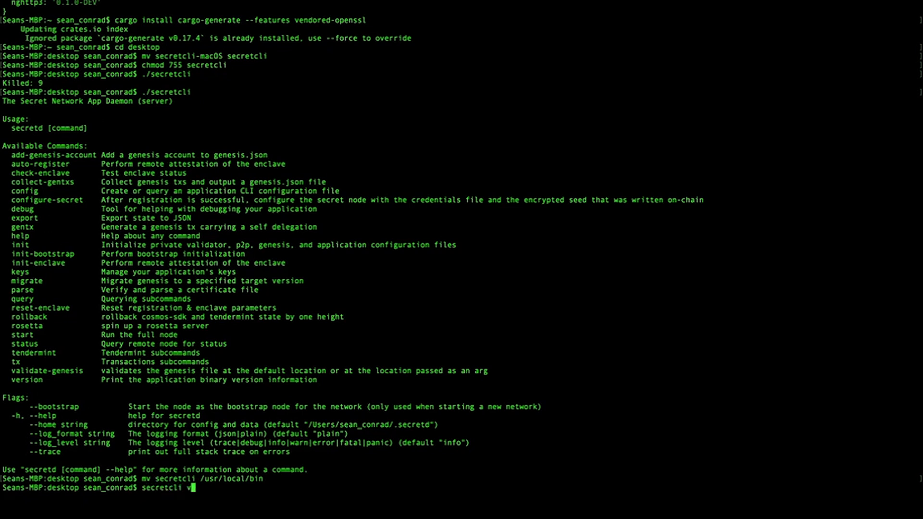
text(ersion)
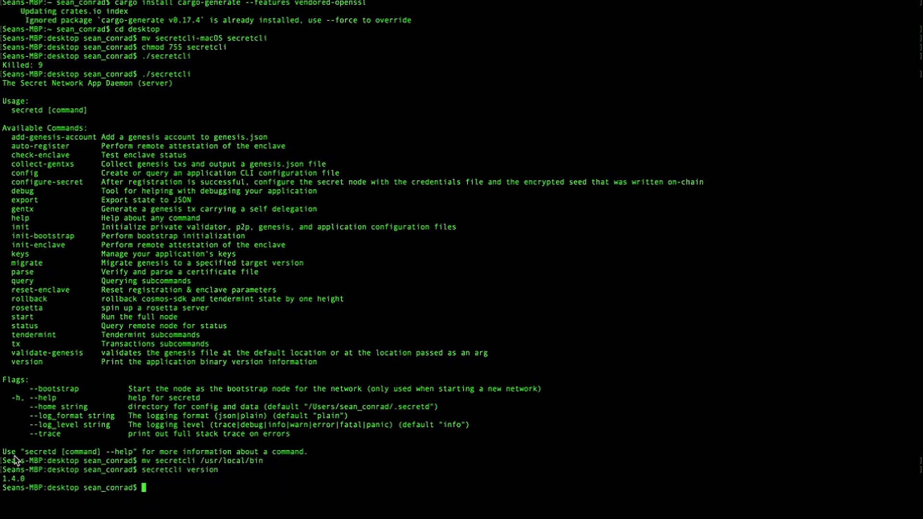
mouse_move(46, 385)
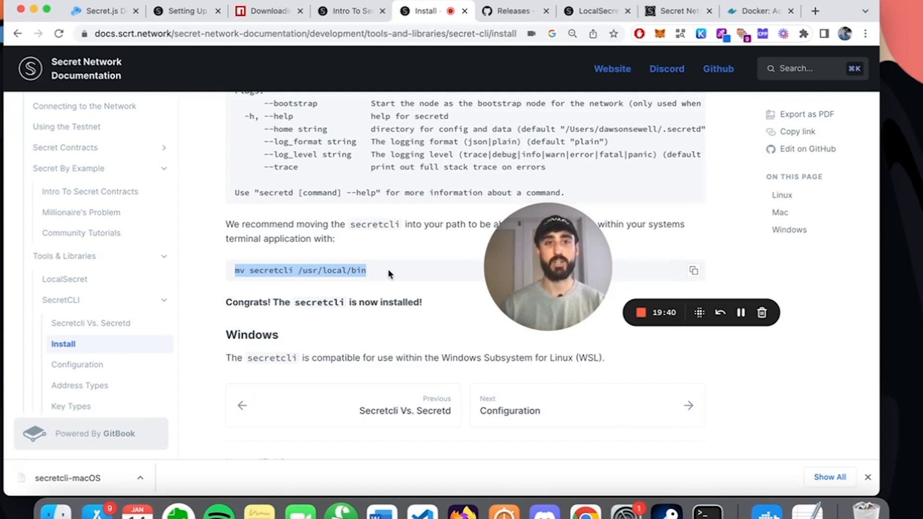
Return to the Intro To Secret Contracts docs in the browser
click(677, 10)
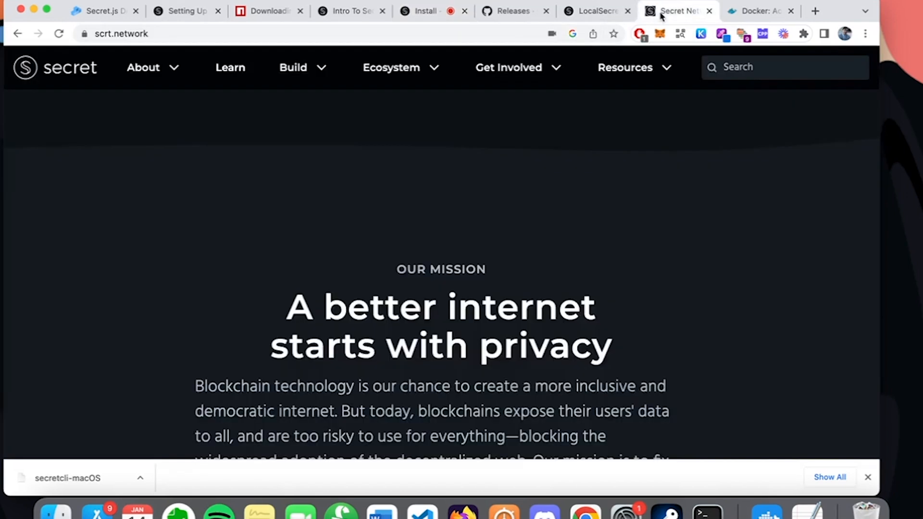
click(347, 11)
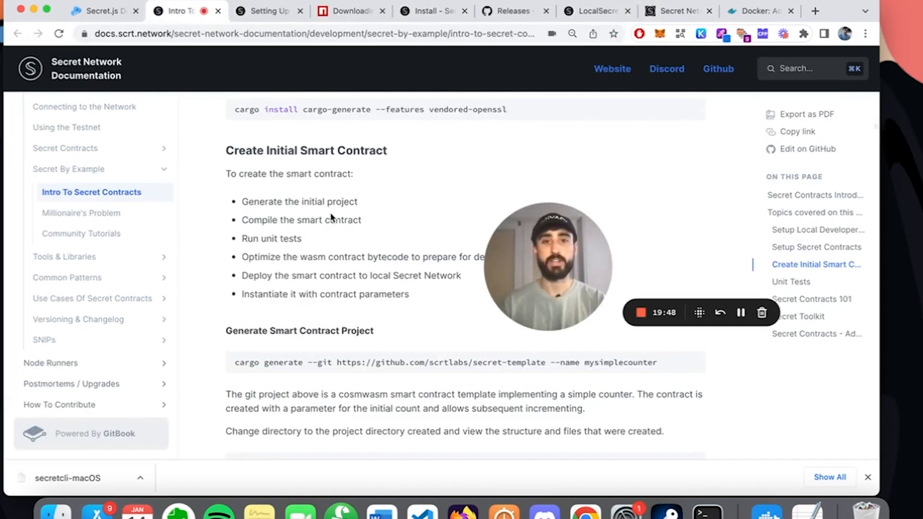